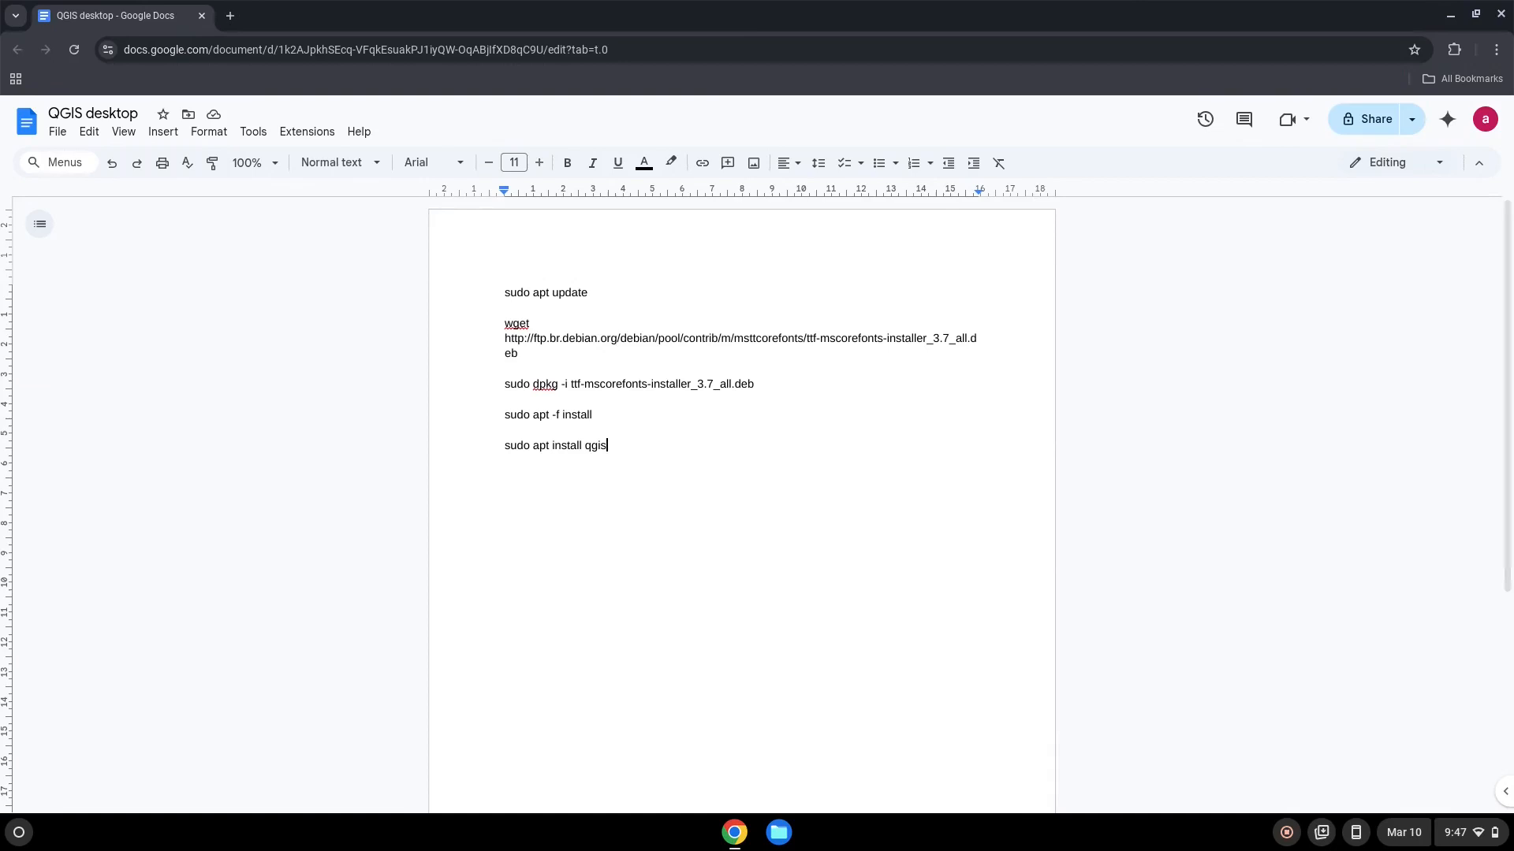
Install the Linux development environment from About ChromeOS with the recommended disk size, then close its terminal window
{"action": "left_click", "coordinate": [1470, 833]}
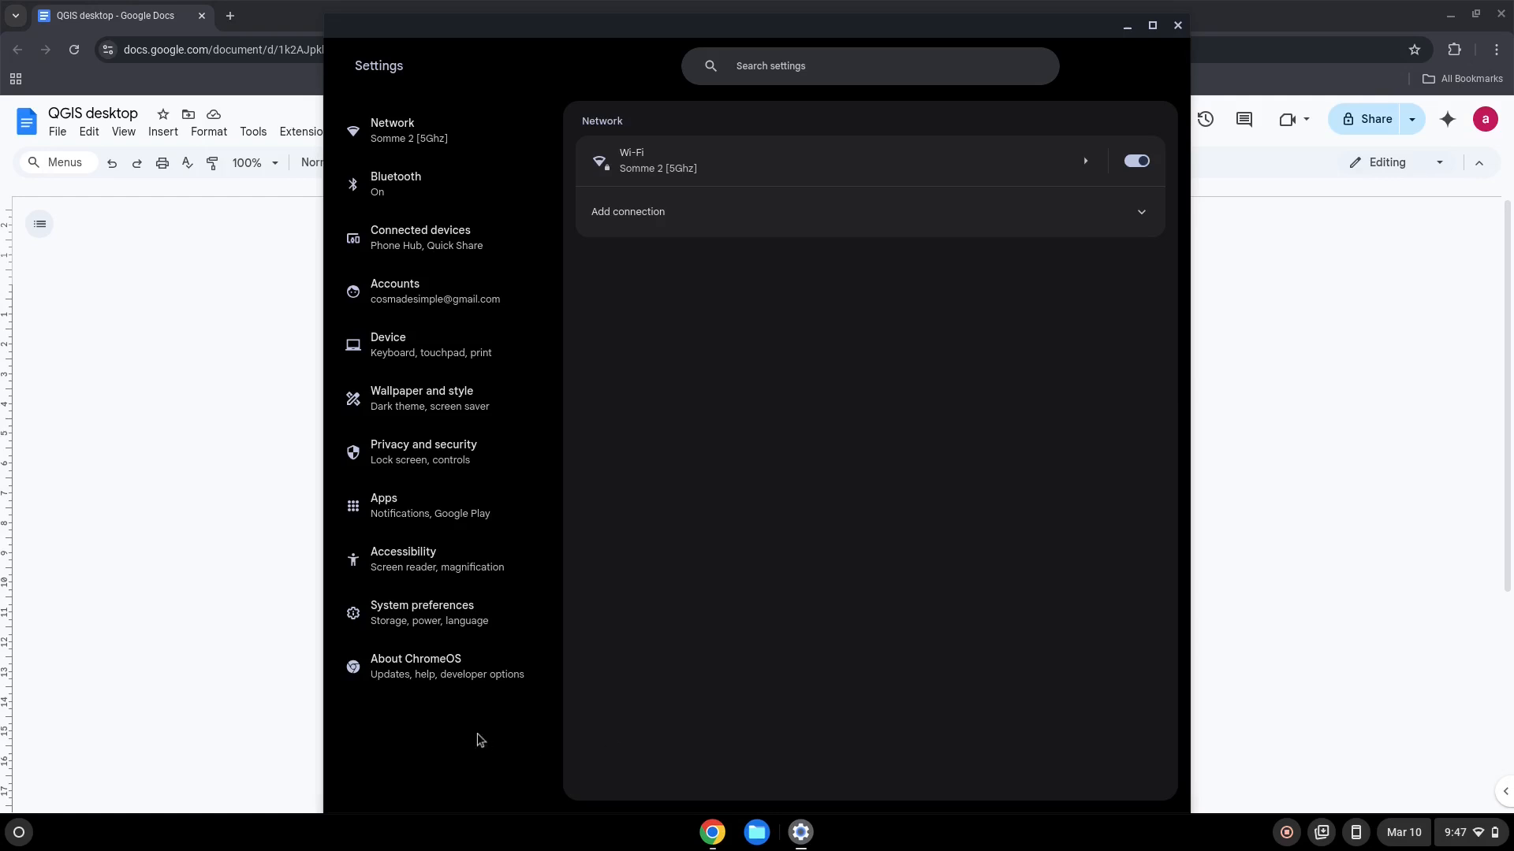
{"action": "left_click", "coordinate": [437, 665]}
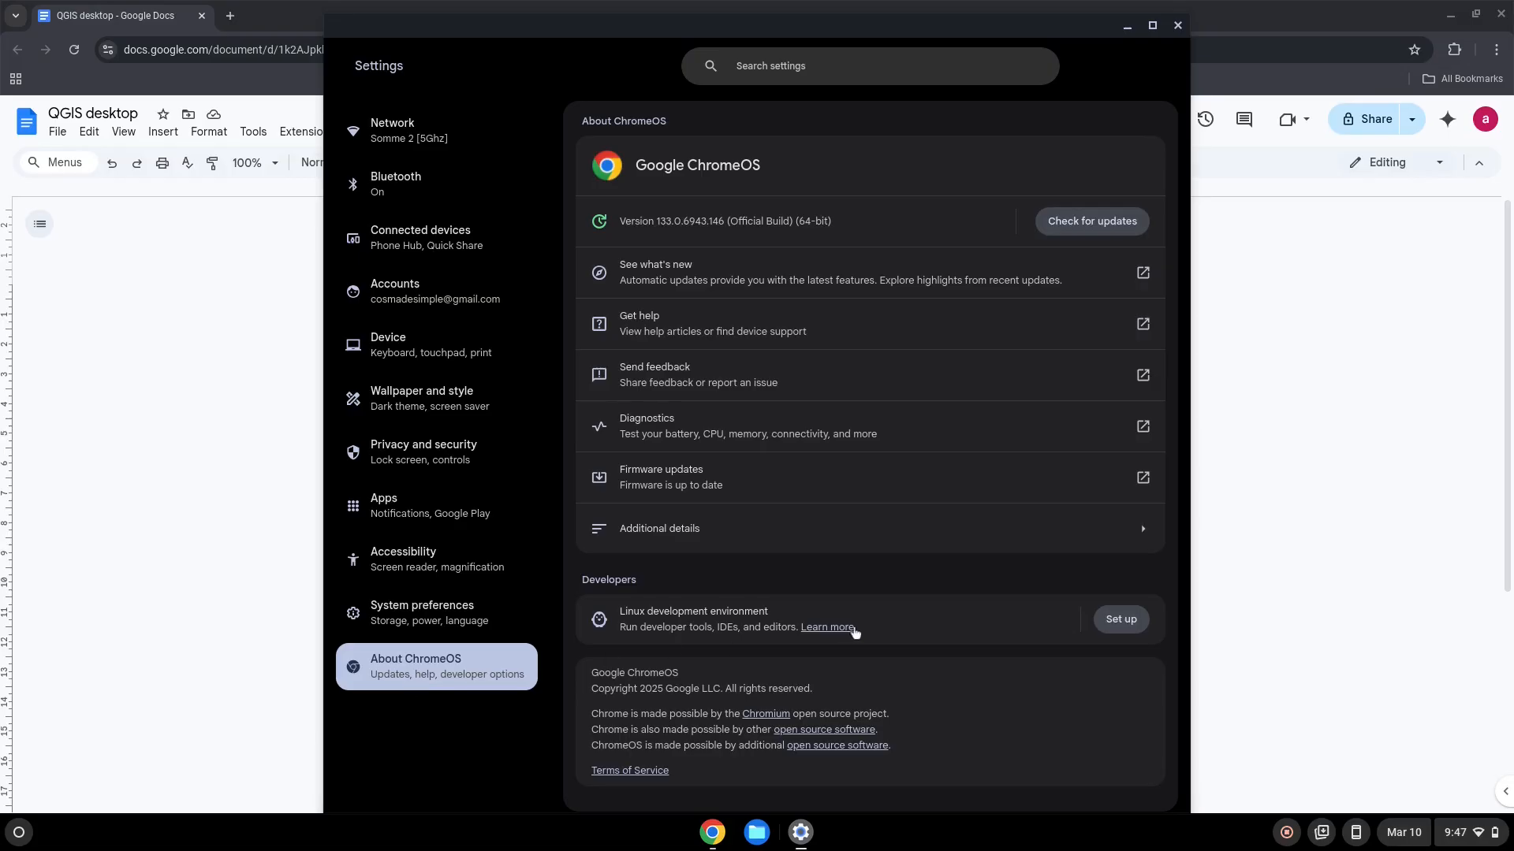
{"action": "left_click", "coordinate": [1119, 618]}
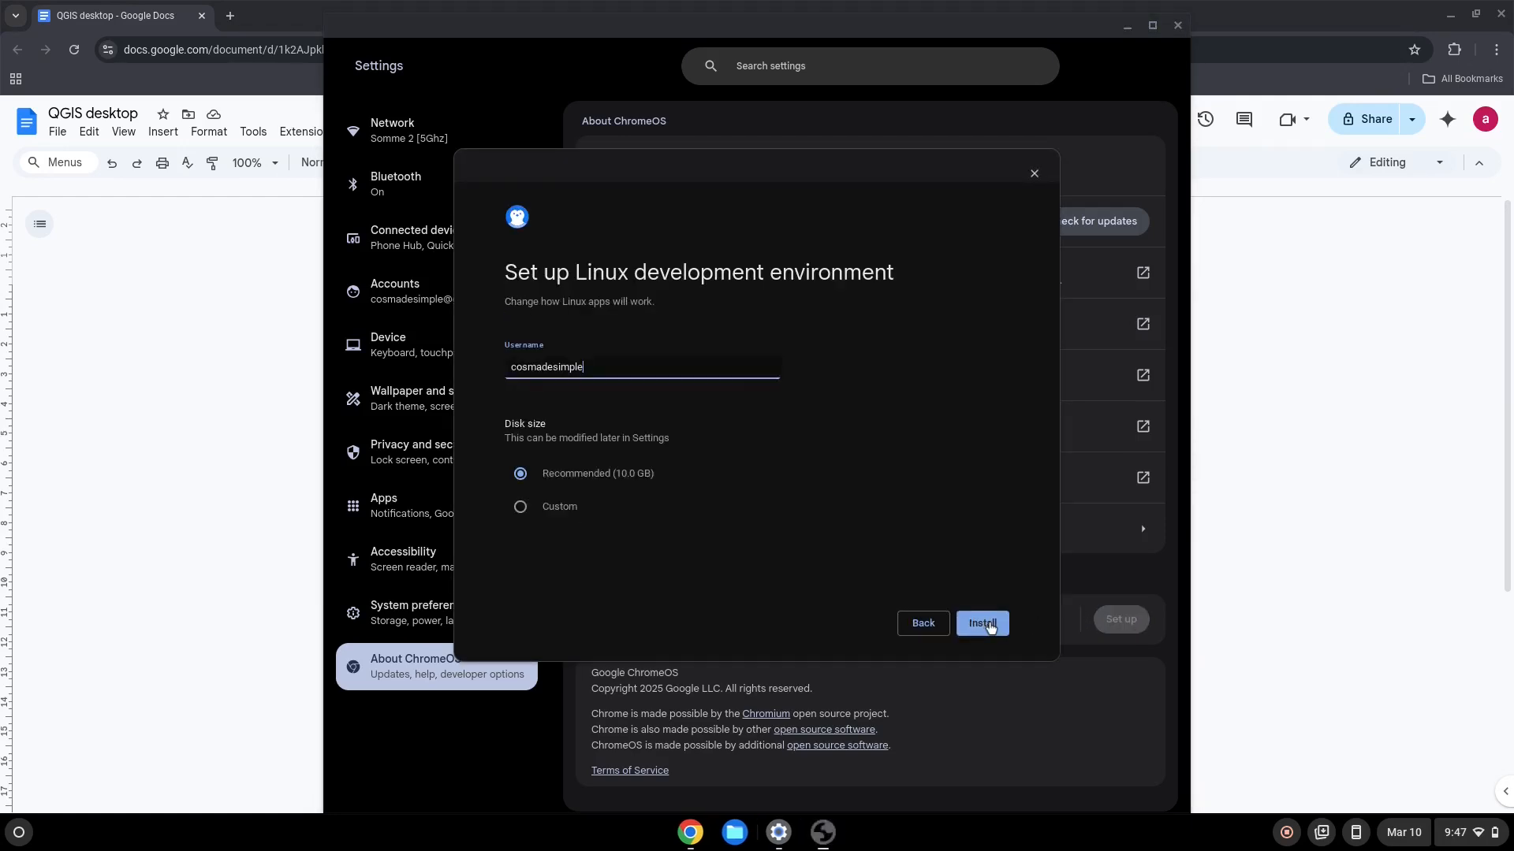
{"action": "left_click", "coordinate": [982, 623]}
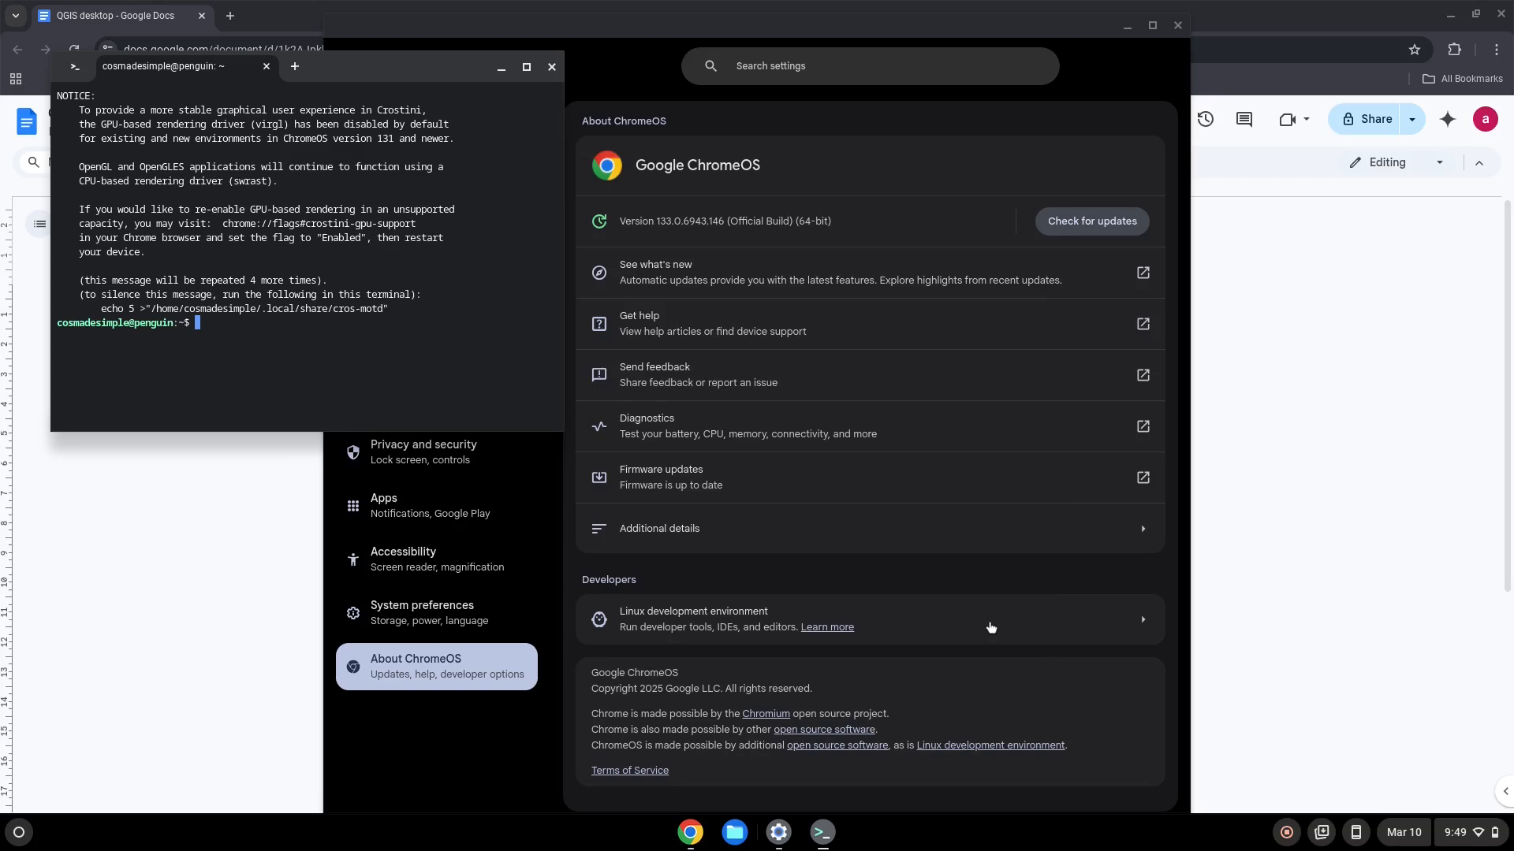
{"action": "mouse_move", "coordinate": [539, 79]}
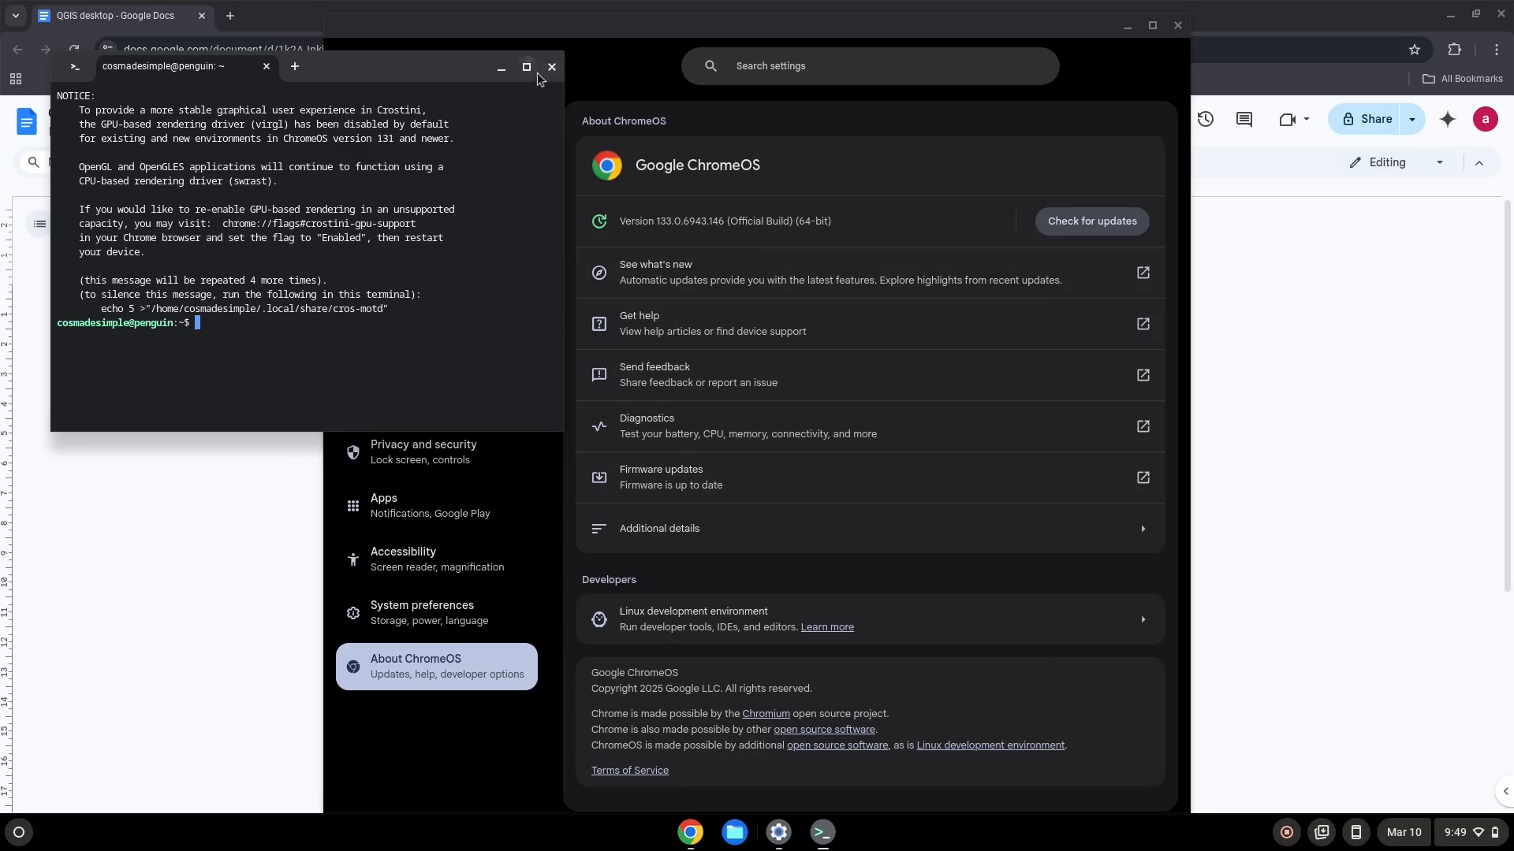
{"action": "left_click", "coordinate": [552, 66]}
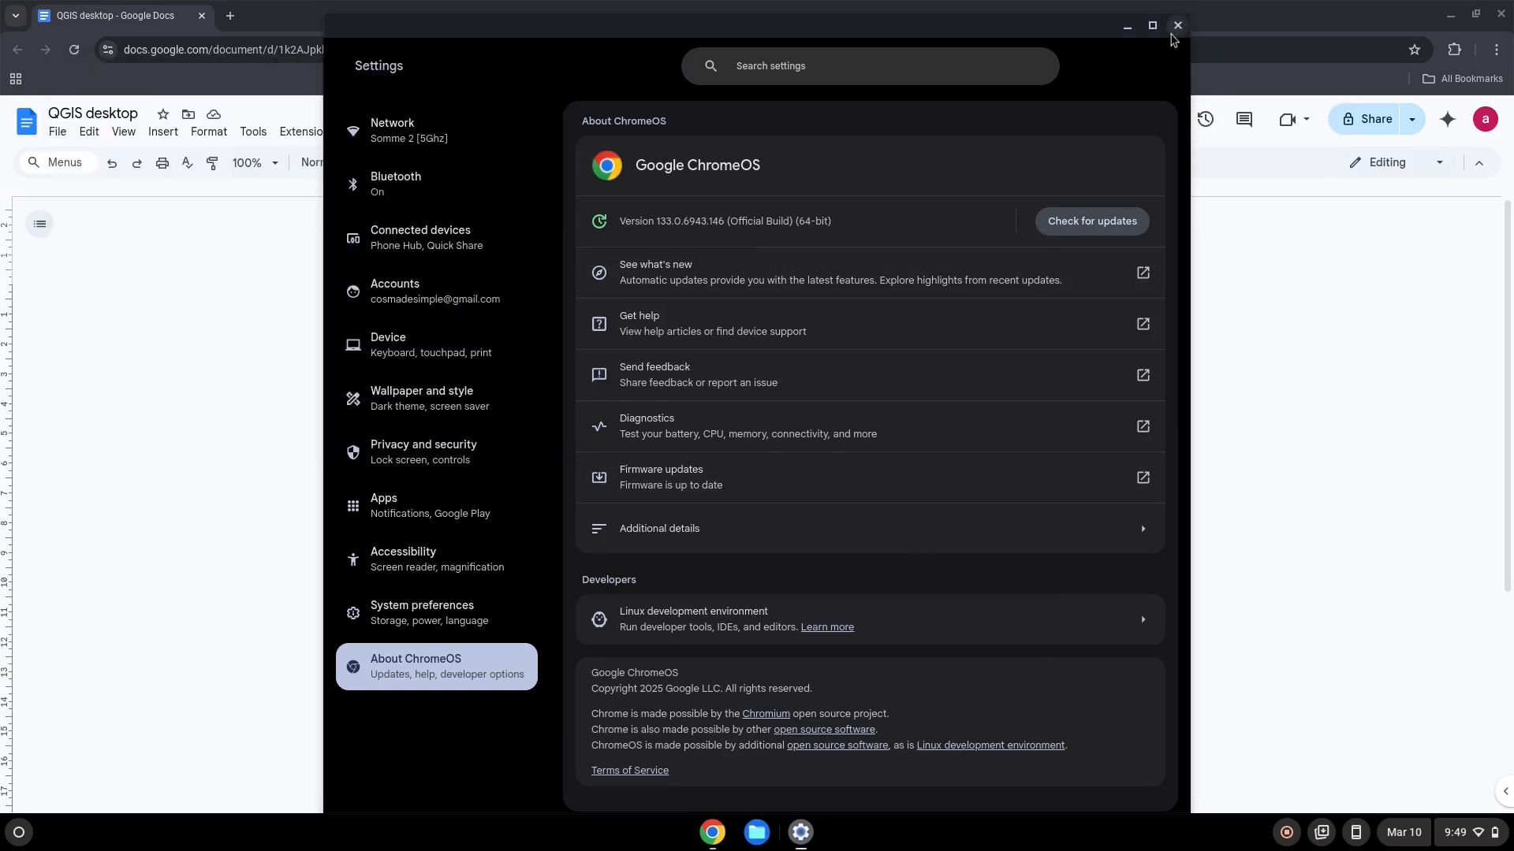
Copy 'sudo apt update' from the notes and run it in a maximized penguin terminal session
{"action": "left_click", "coordinate": [1177, 25]}
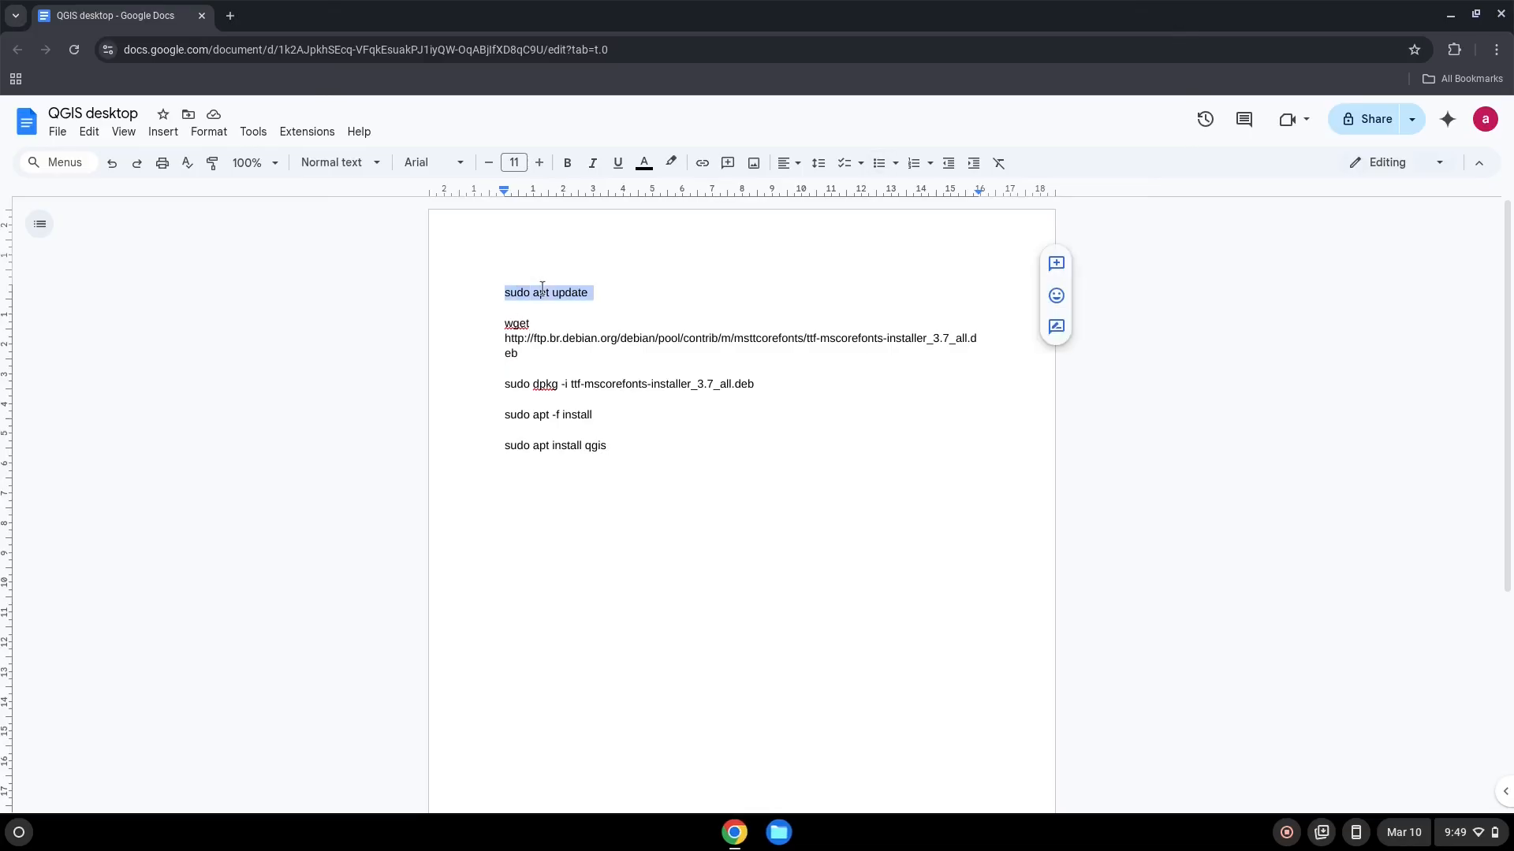
{"action": "right_click", "coordinate": [541, 294]}
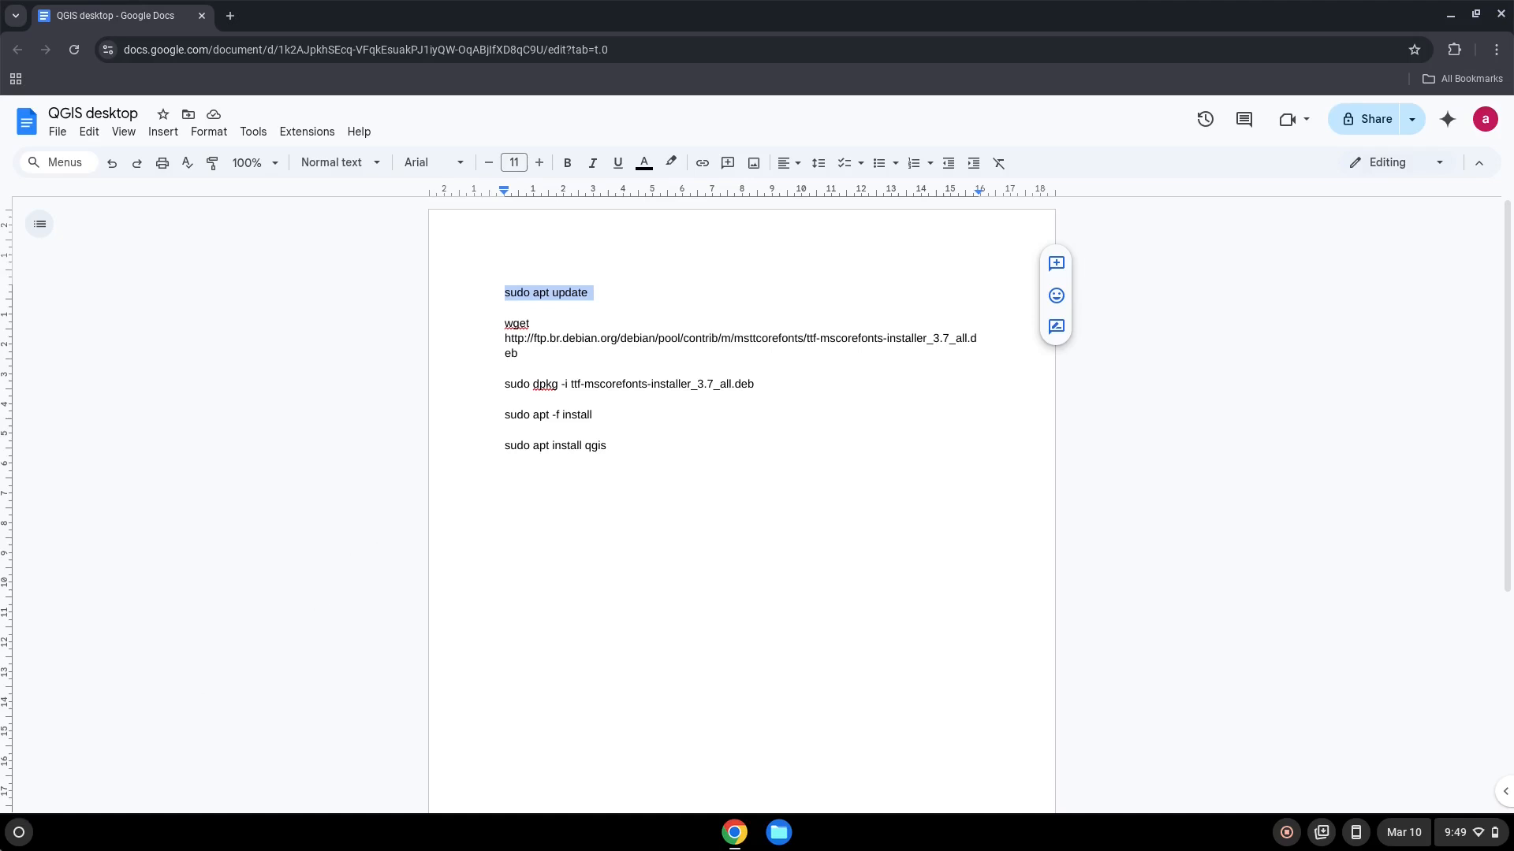
{"action": "left_click", "coordinate": [19, 832]}
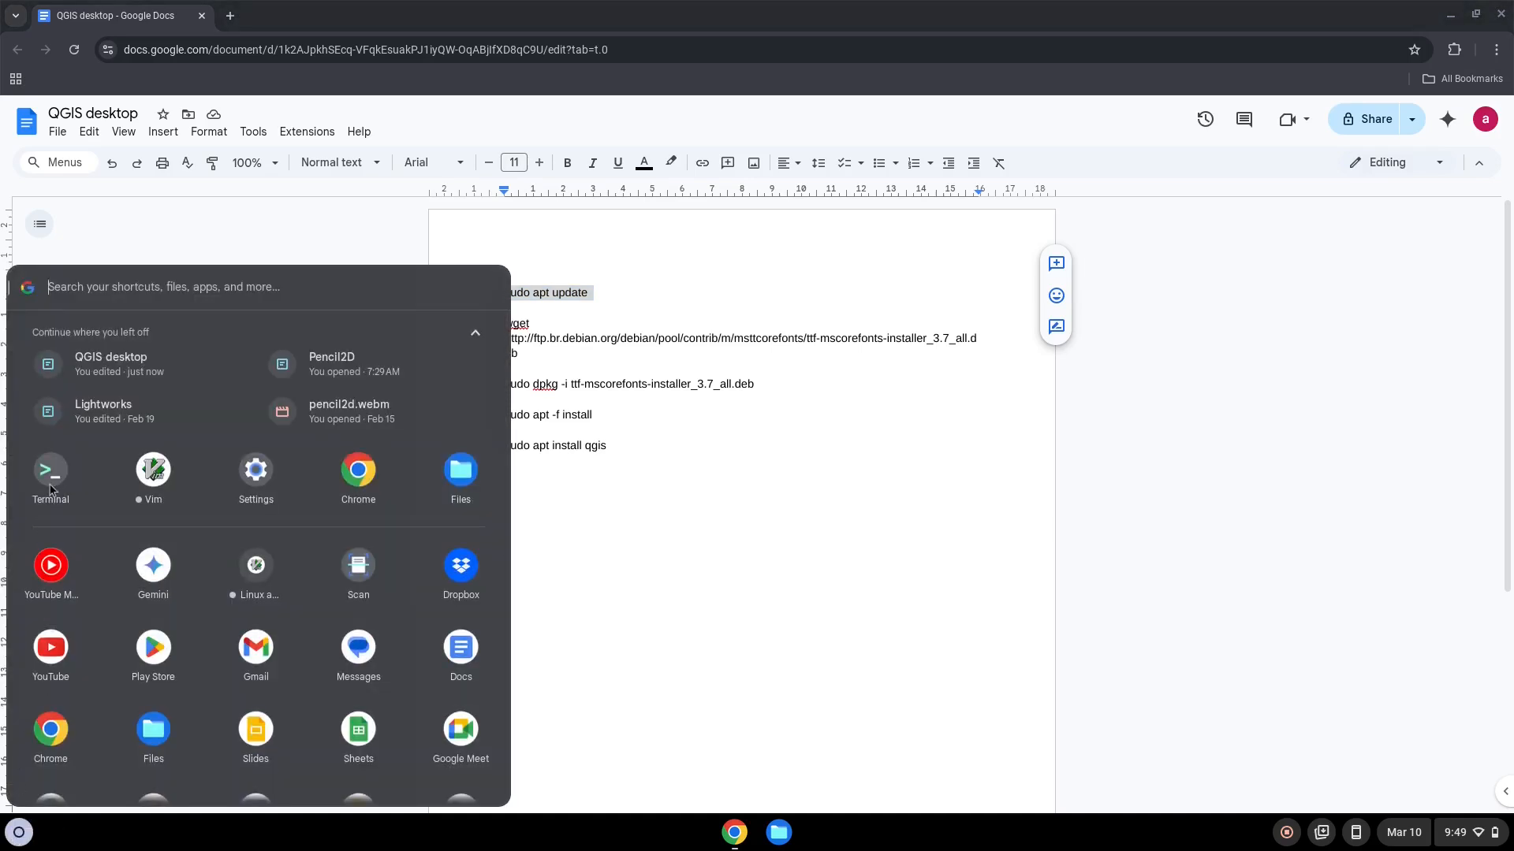
{"action": "left_click", "coordinate": [51, 470]}
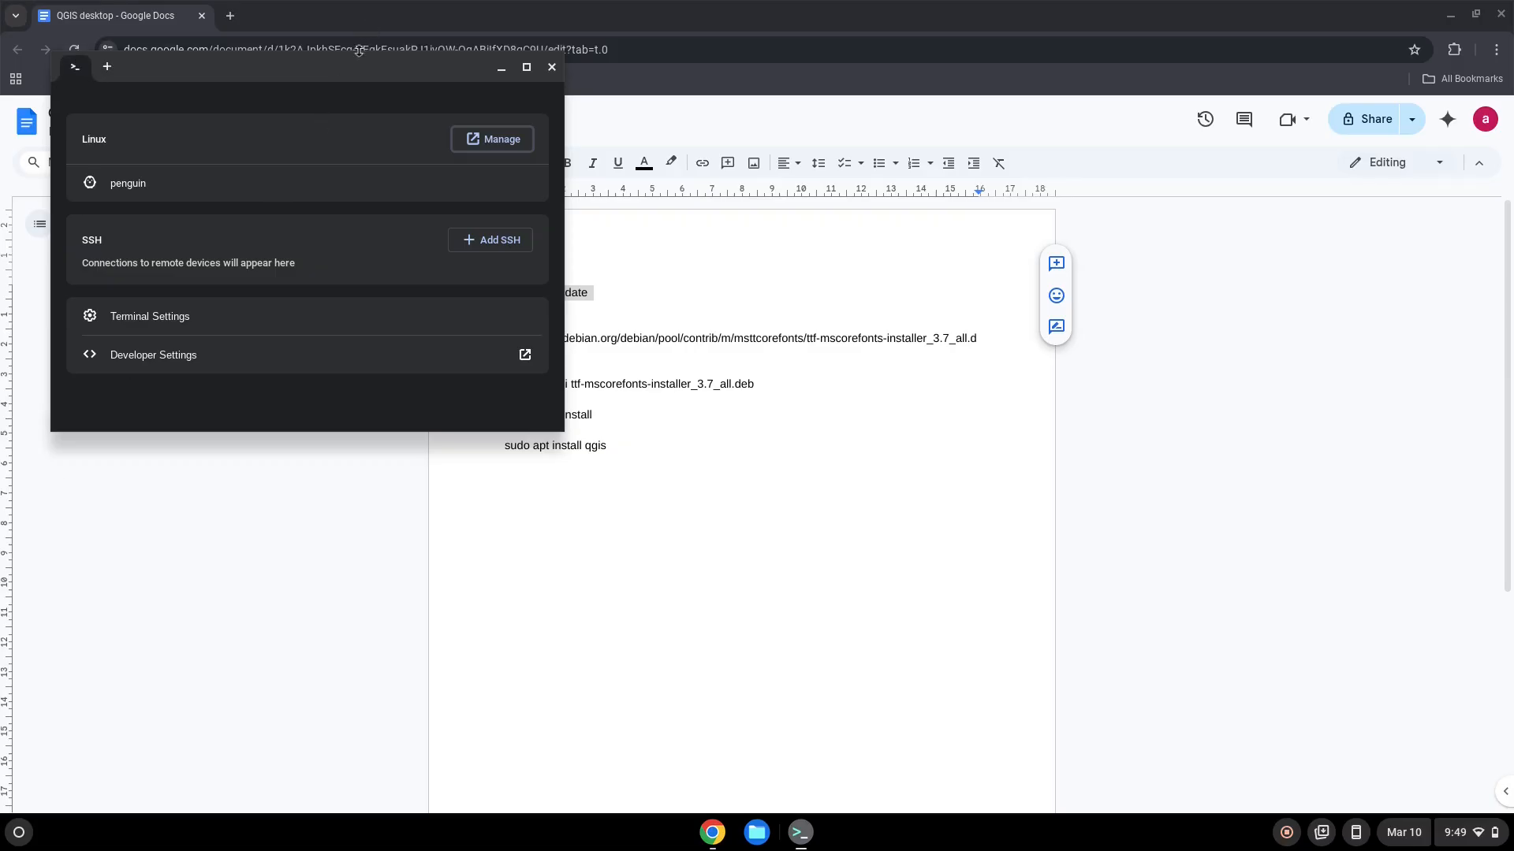
{"action": "left_click", "coordinate": [525, 66]}
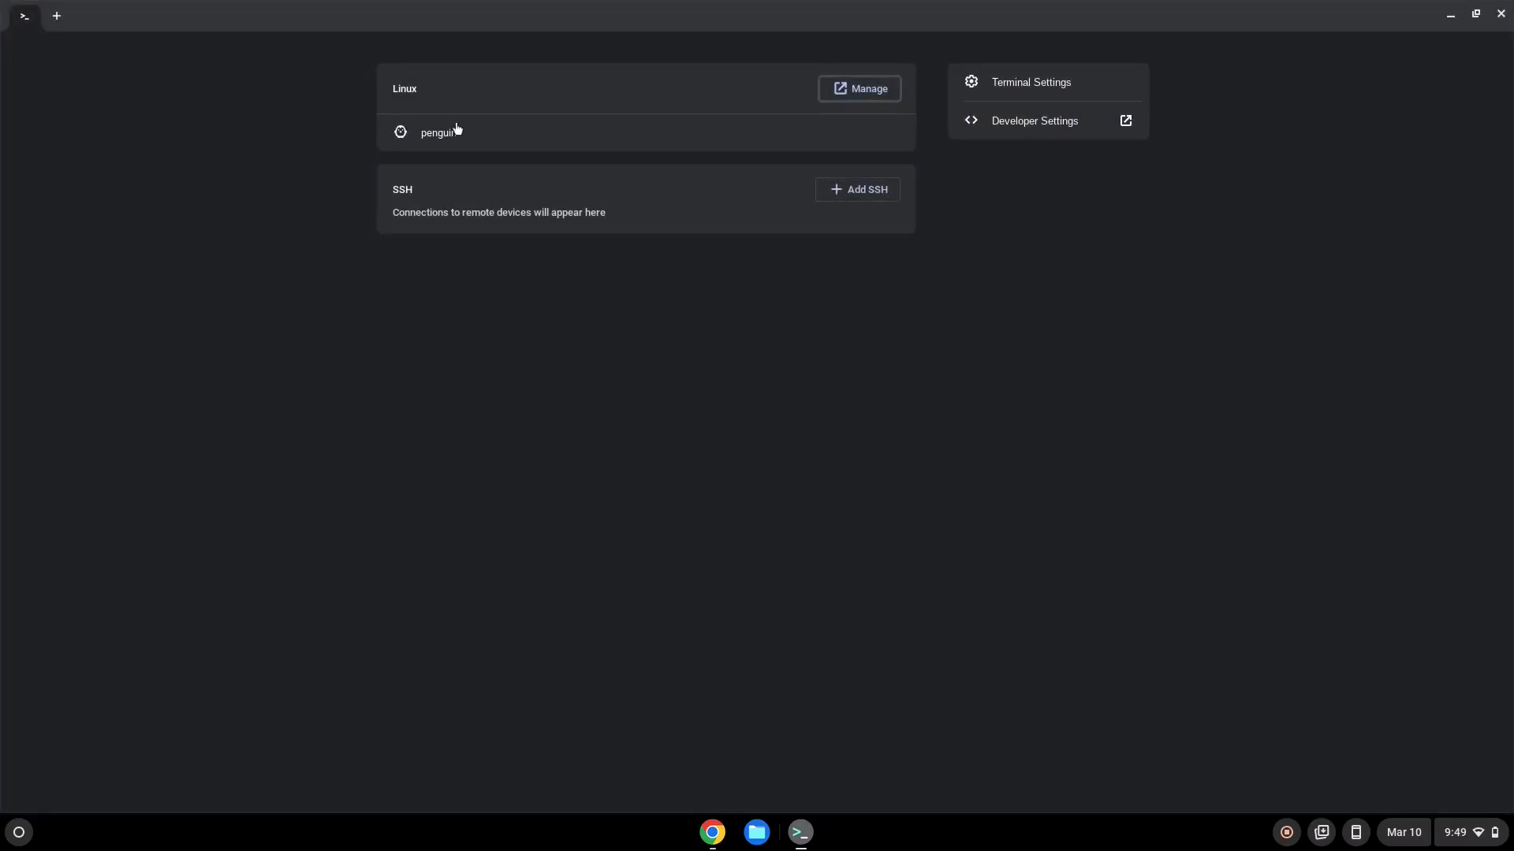
{"action": "left_click", "coordinate": [438, 133]}
{"action": "type", "text": "sudo apt update"}
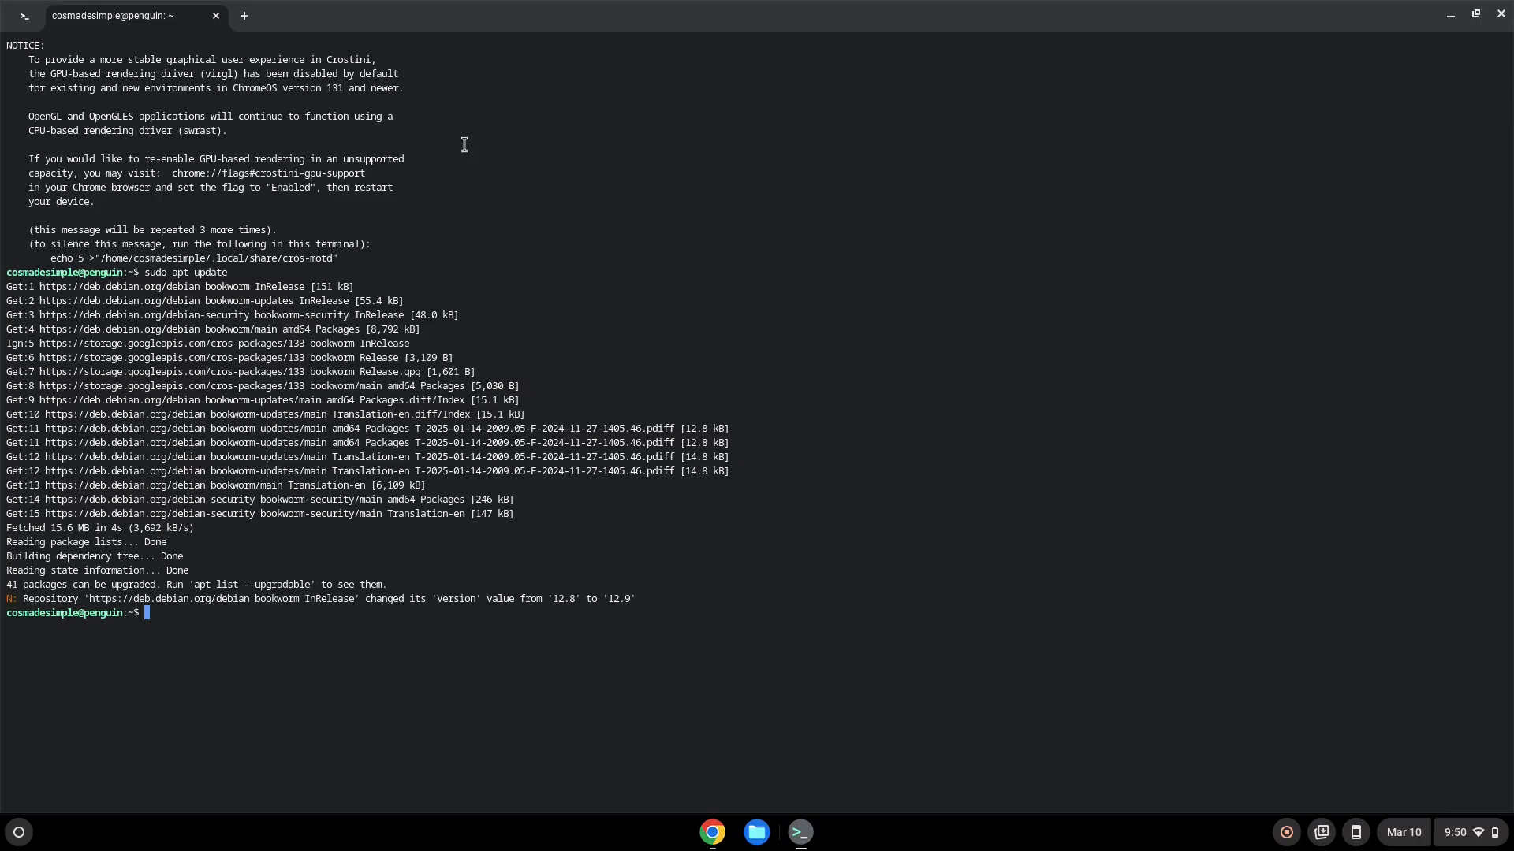
{"action": "mouse_move", "coordinate": [712, 833]}
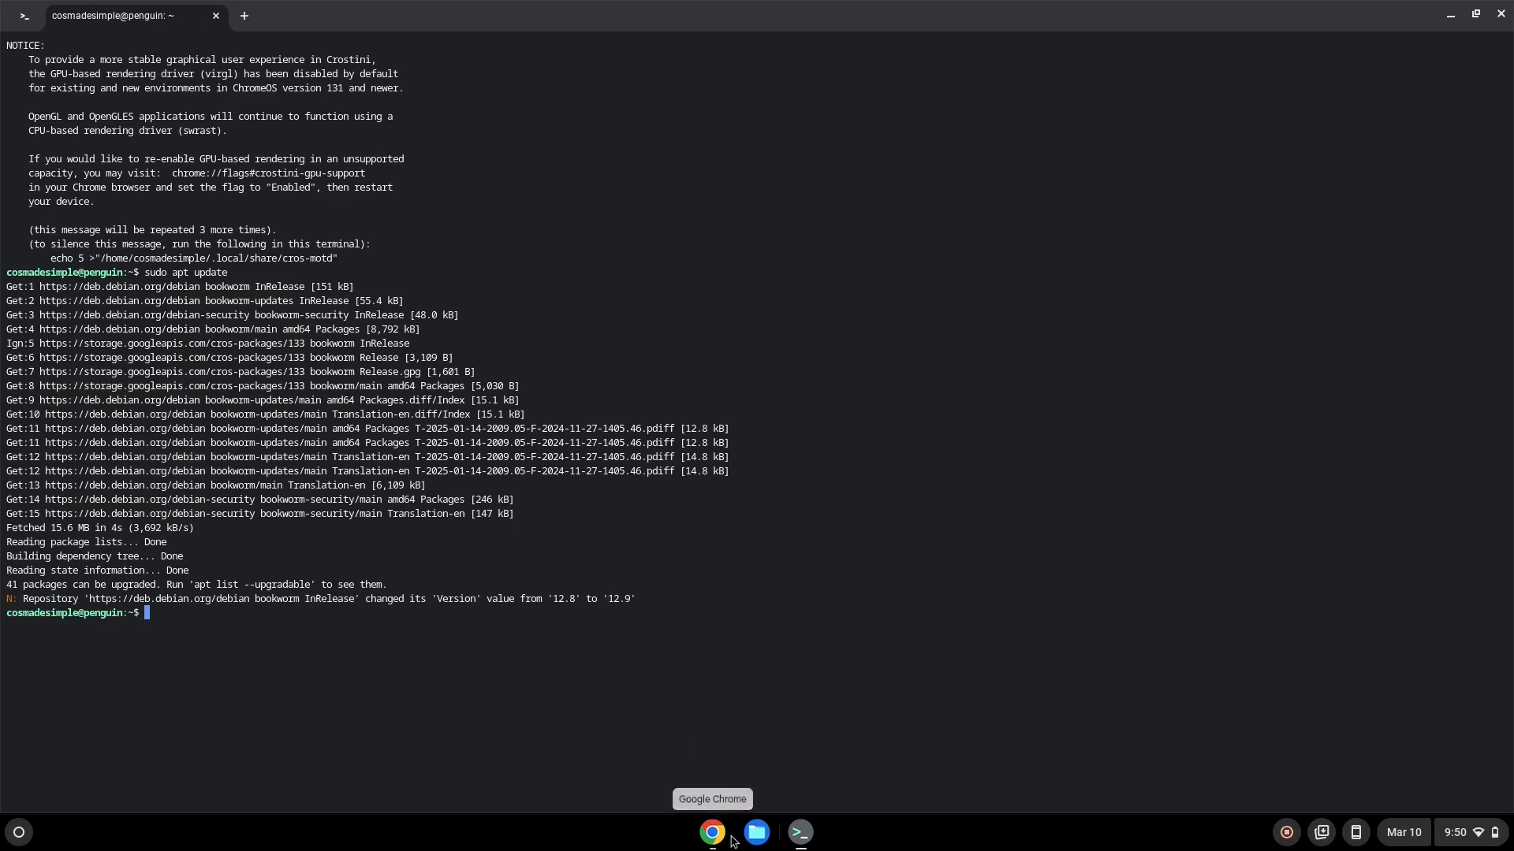
Copy the wget command for the ttf-mscorefonts-installer .deb from the notes and run it in the terminal
{"action": "left_click", "coordinate": [711, 832]}
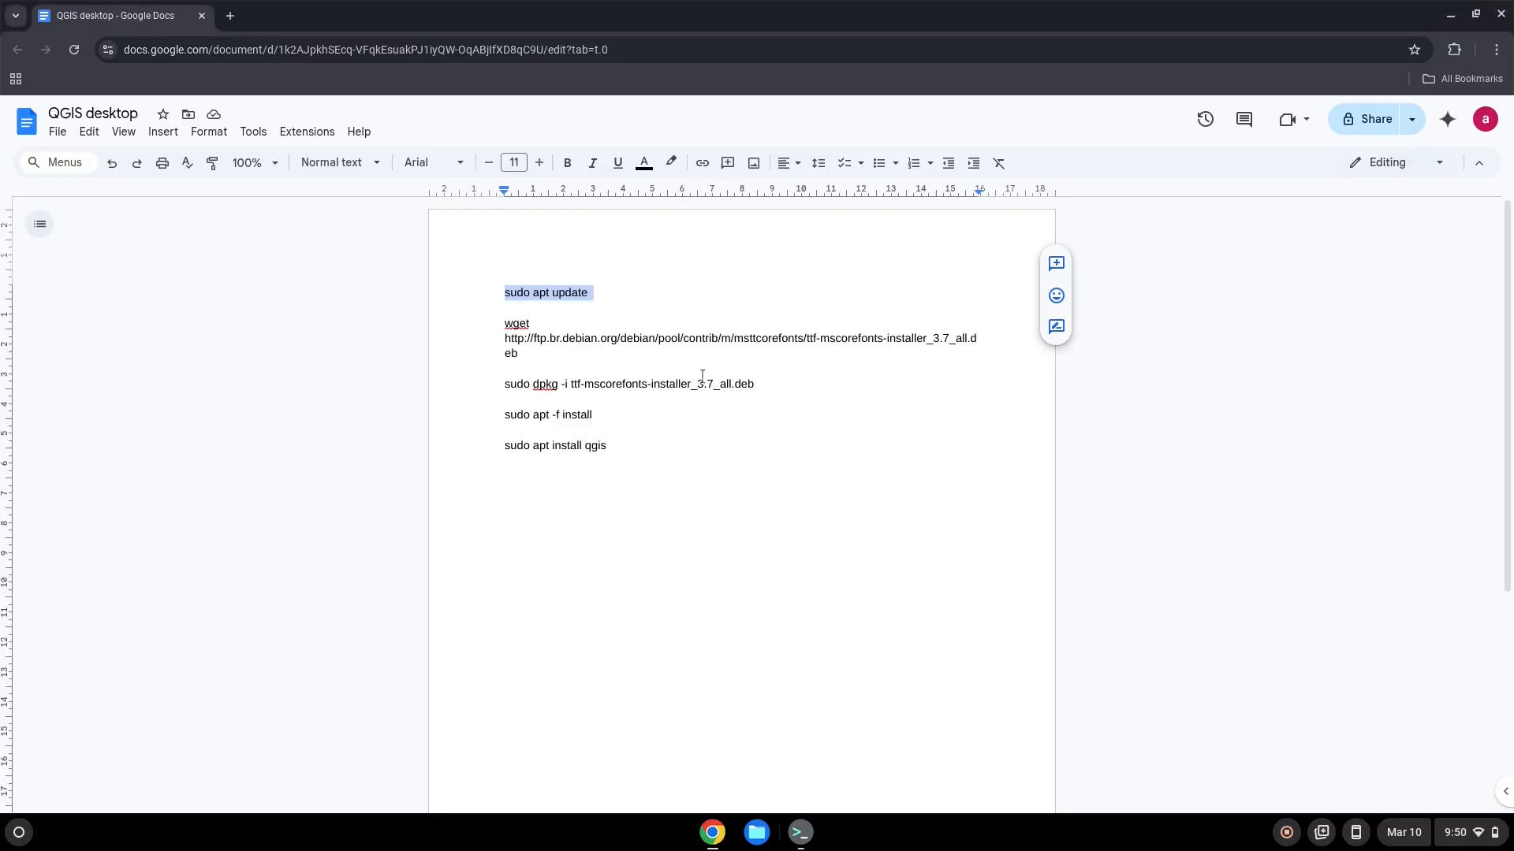
{"action": "left_click", "coordinate": [710, 338]}
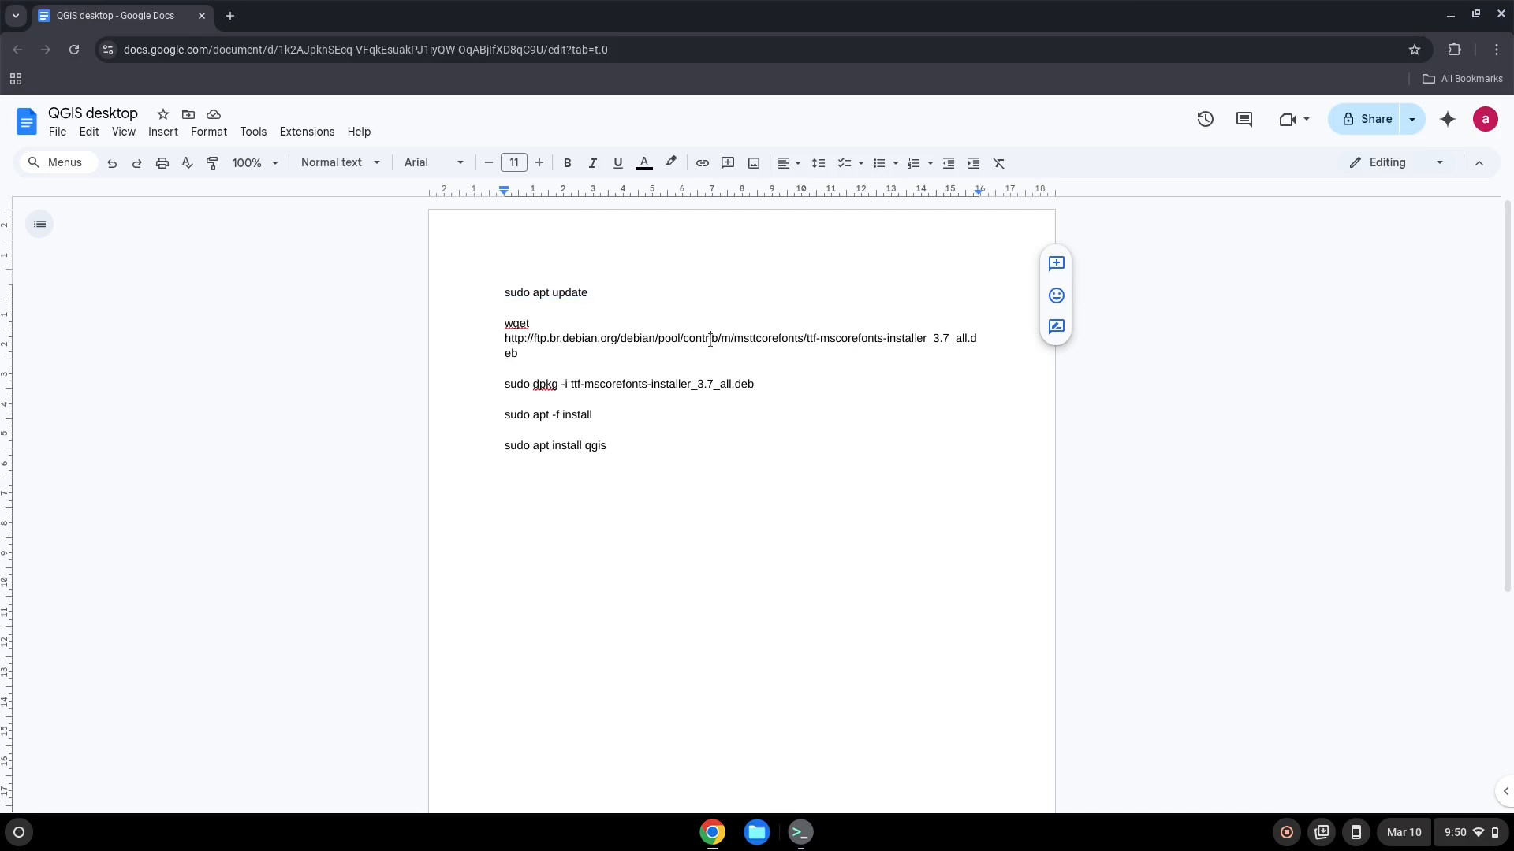
{"action": "right_click", "coordinate": [710, 338]}
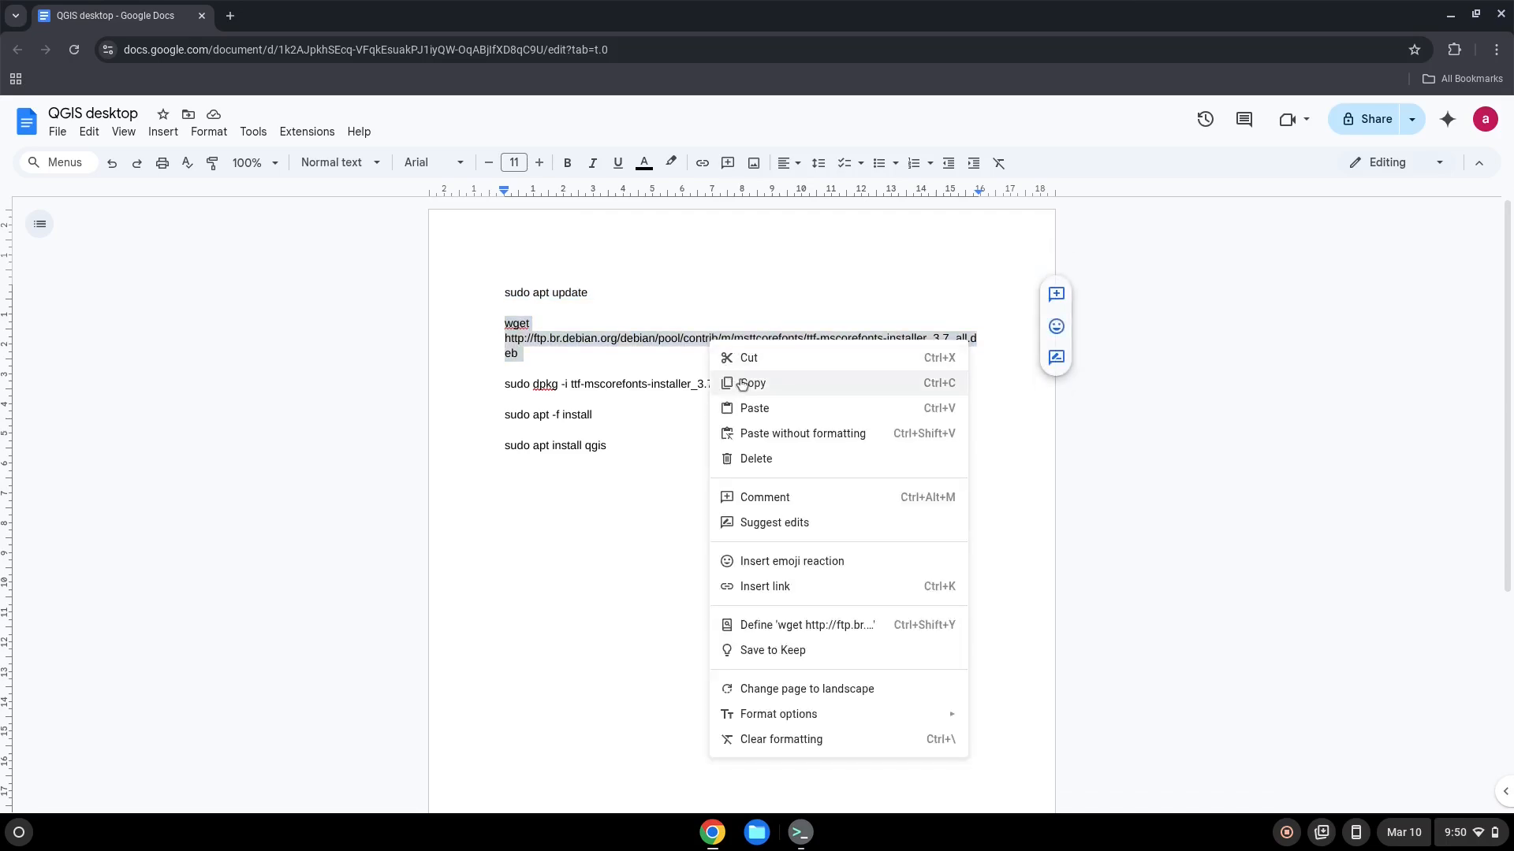
{"action": "left_click", "coordinate": [751, 383]}
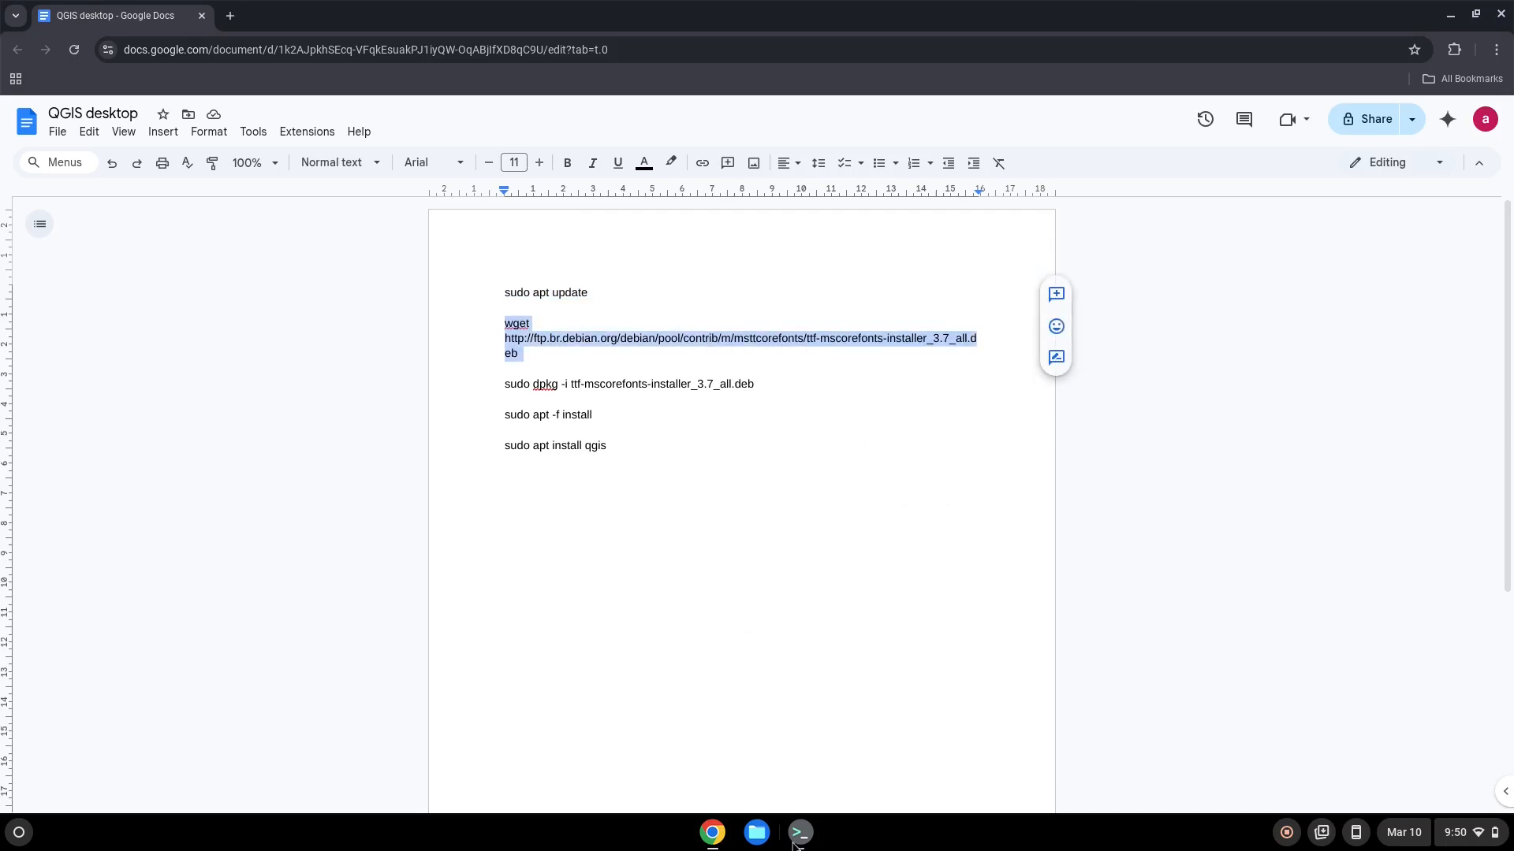
{"action": "left_click", "coordinate": [800, 832]}
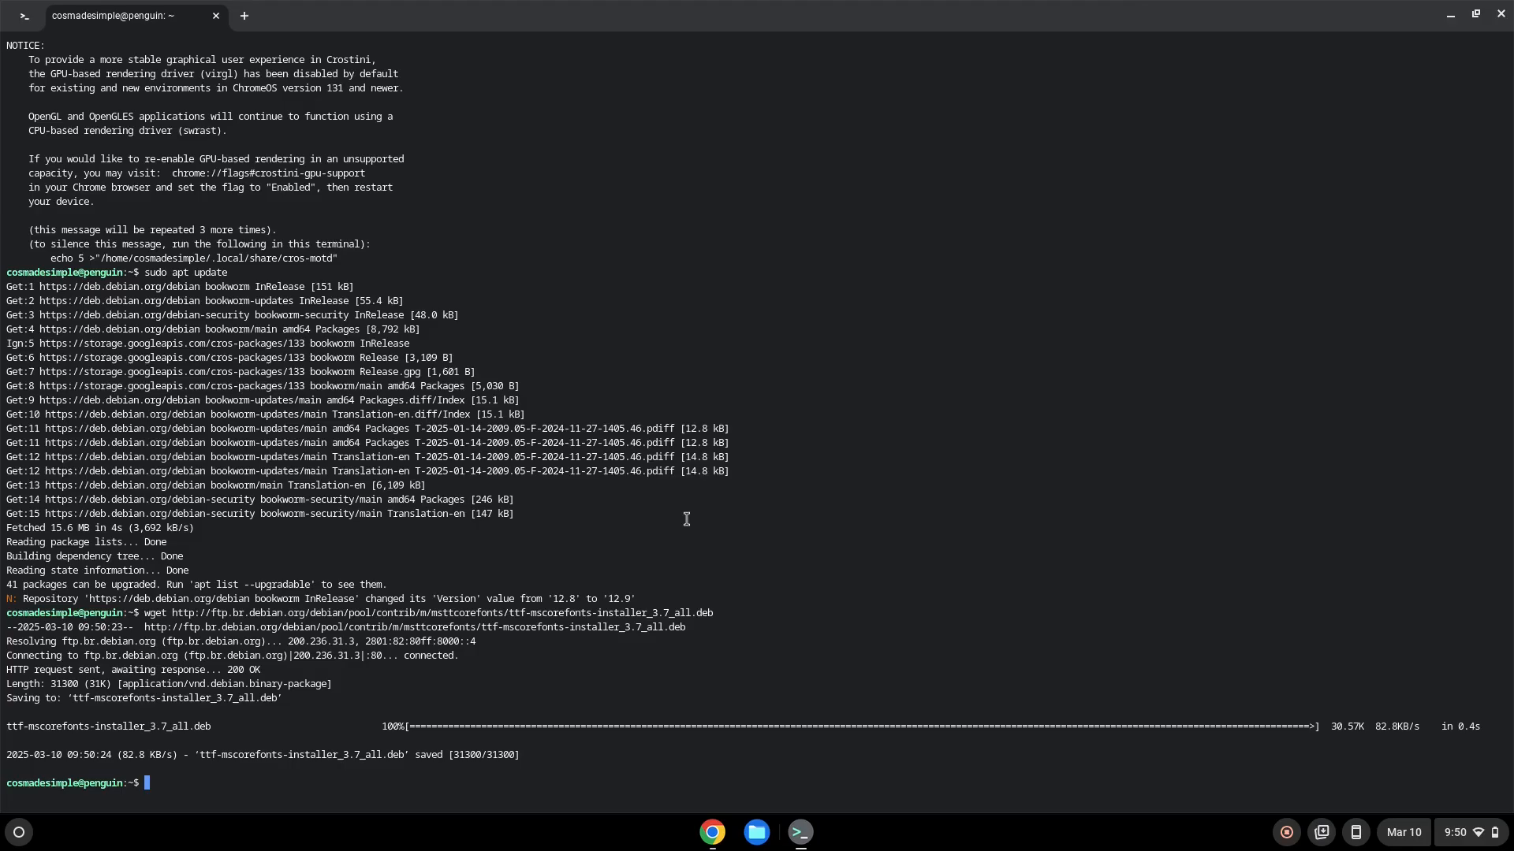
{"action": "mouse_move", "coordinate": [711, 833]}
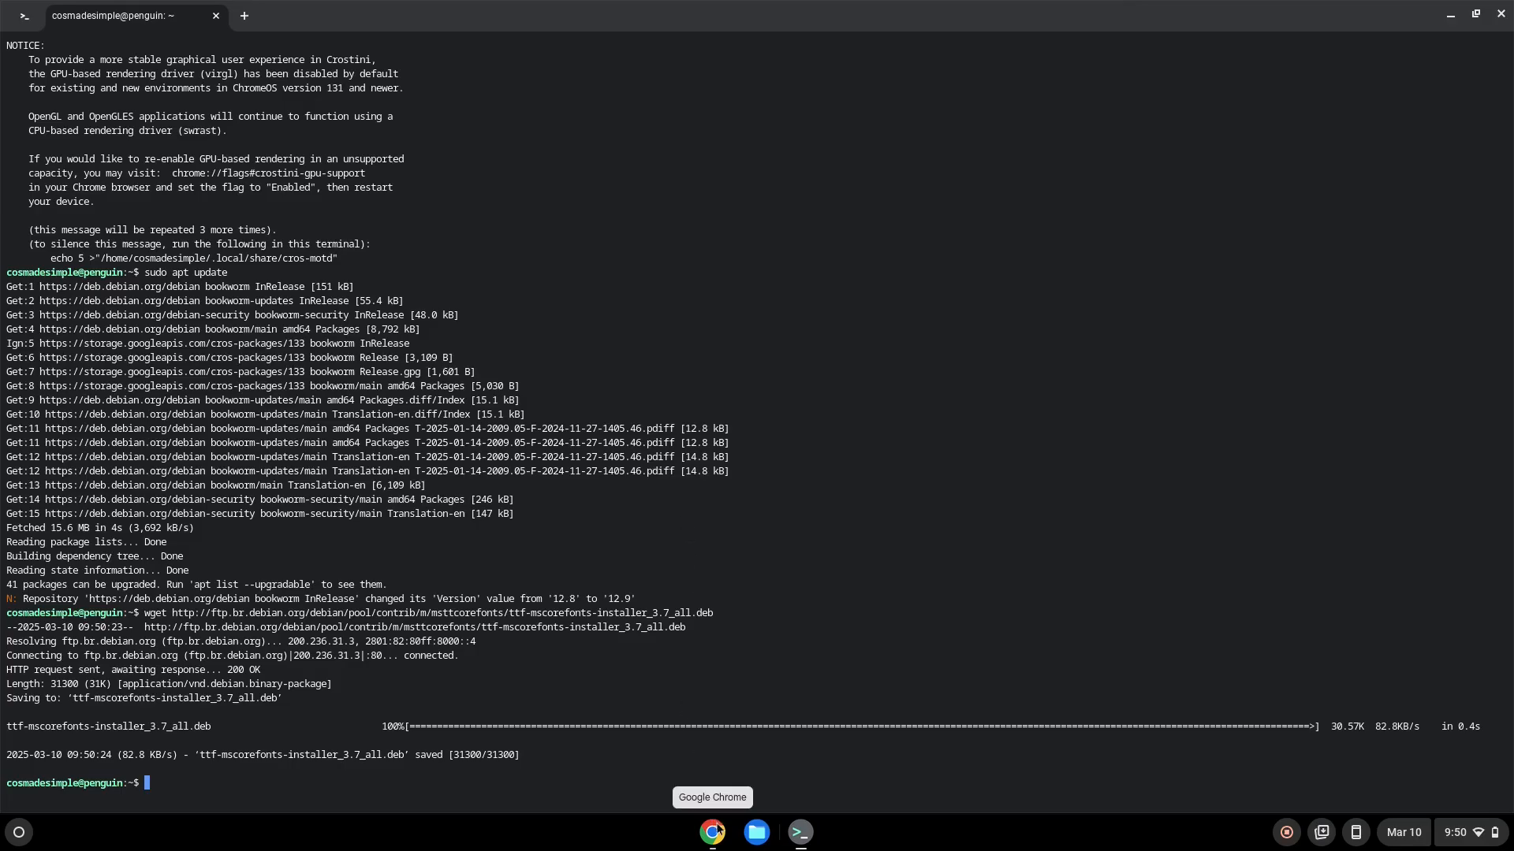
Copy the dpkg install command for the fonts package, then start copying the 'sudo apt -f install' line
{"action": "left_click", "coordinate": [711, 832]}
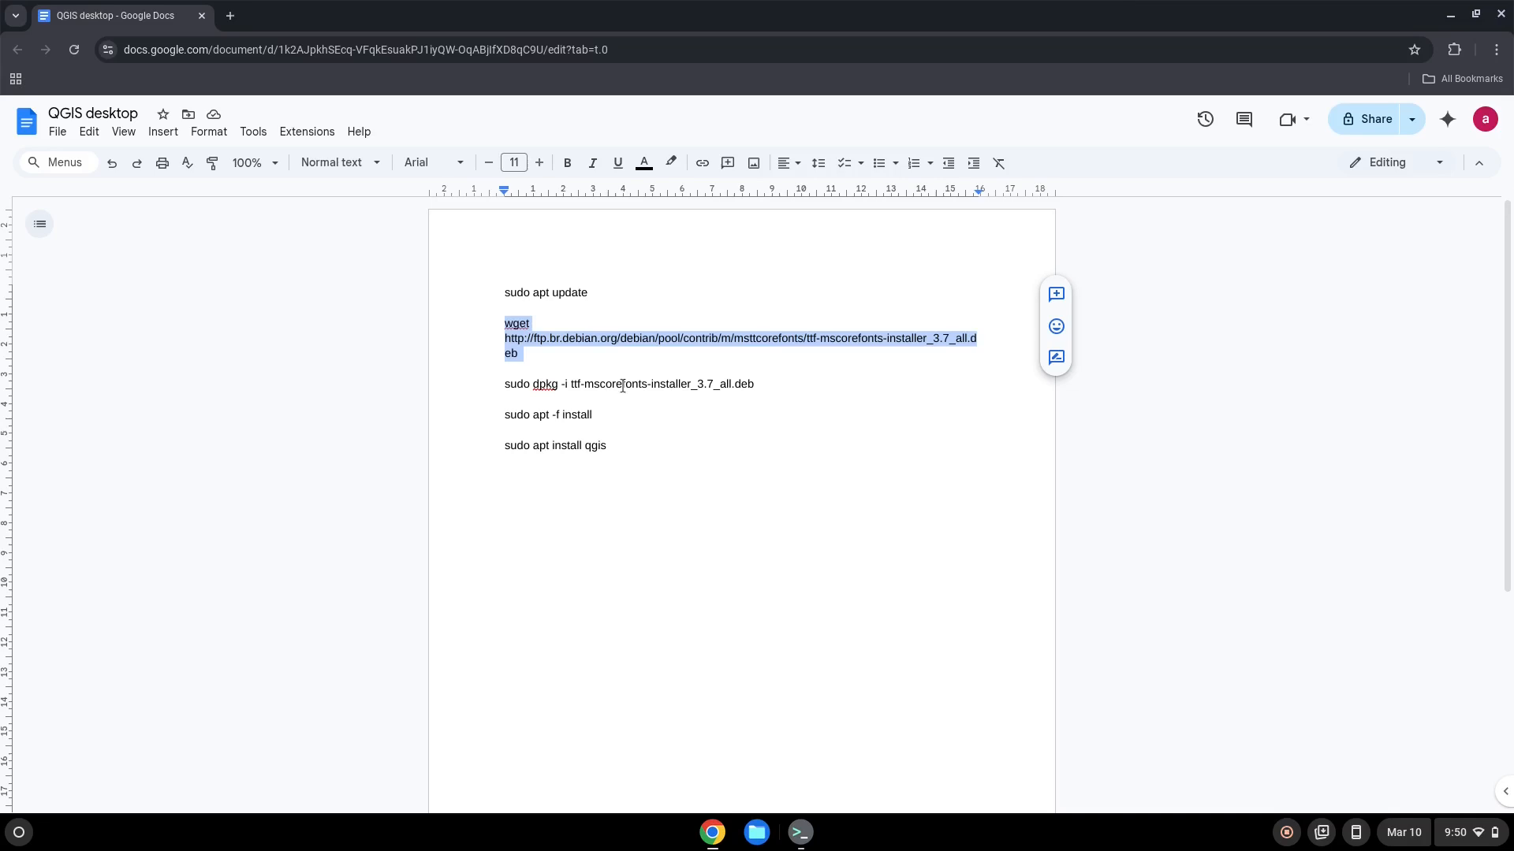
{"action": "right_click", "coordinate": [628, 383]}
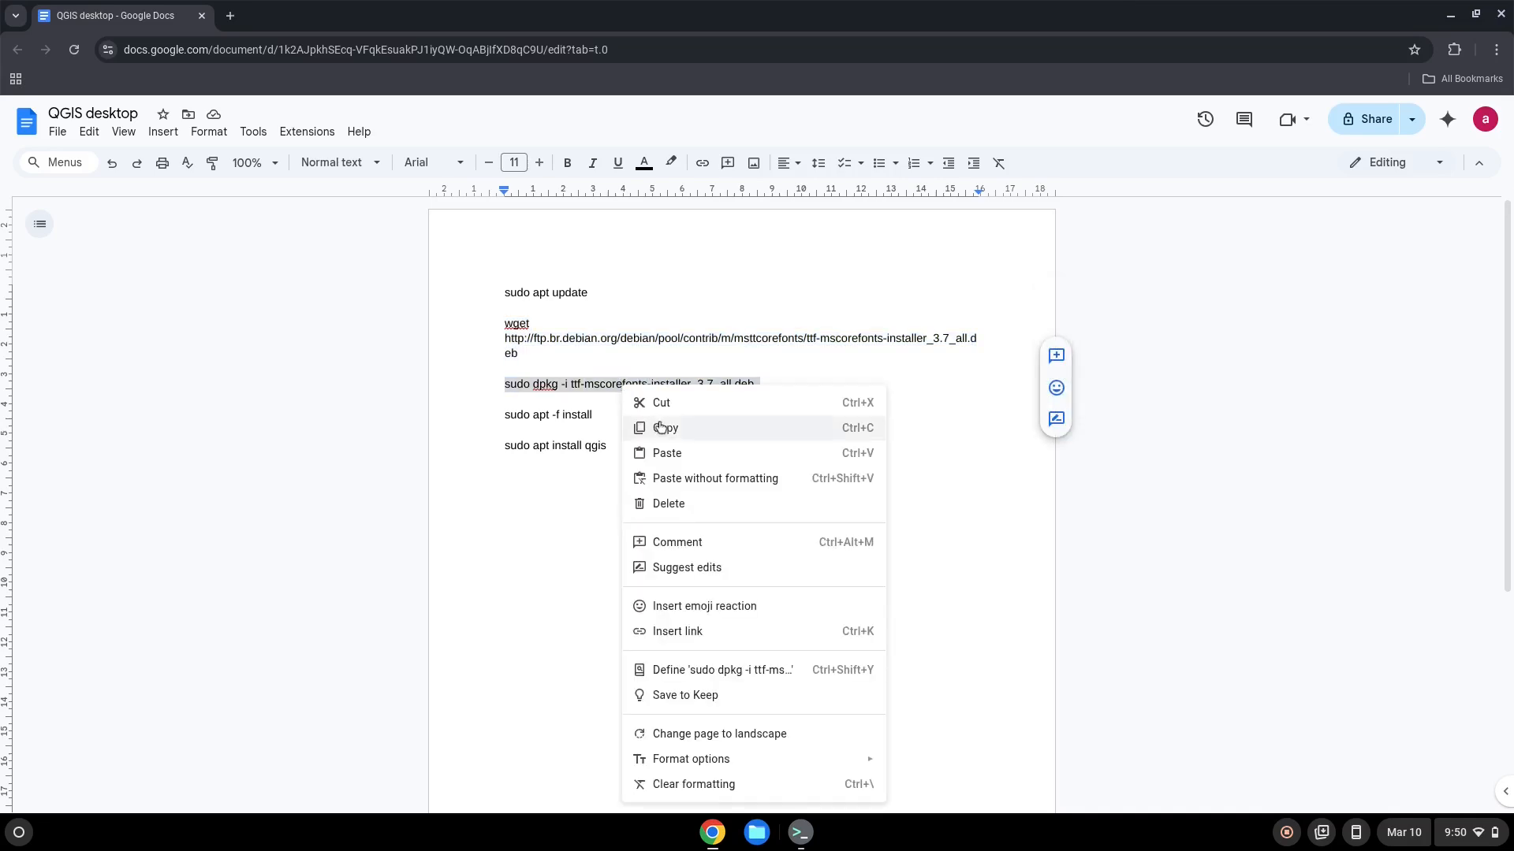
{"action": "left_click", "coordinate": [666, 429]}
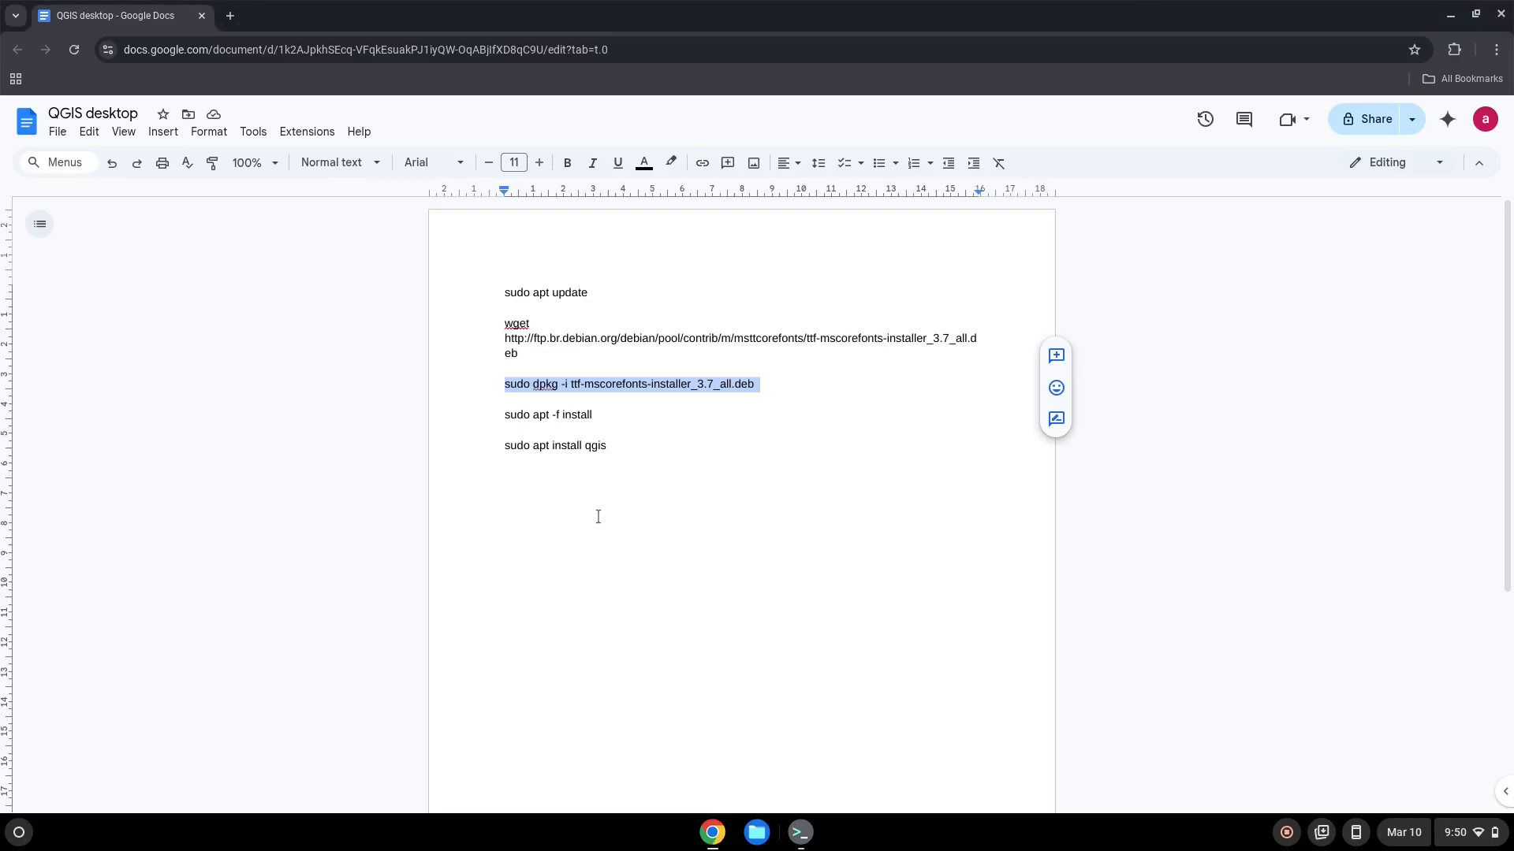
{"action": "mouse_move", "coordinate": [553, 415]}
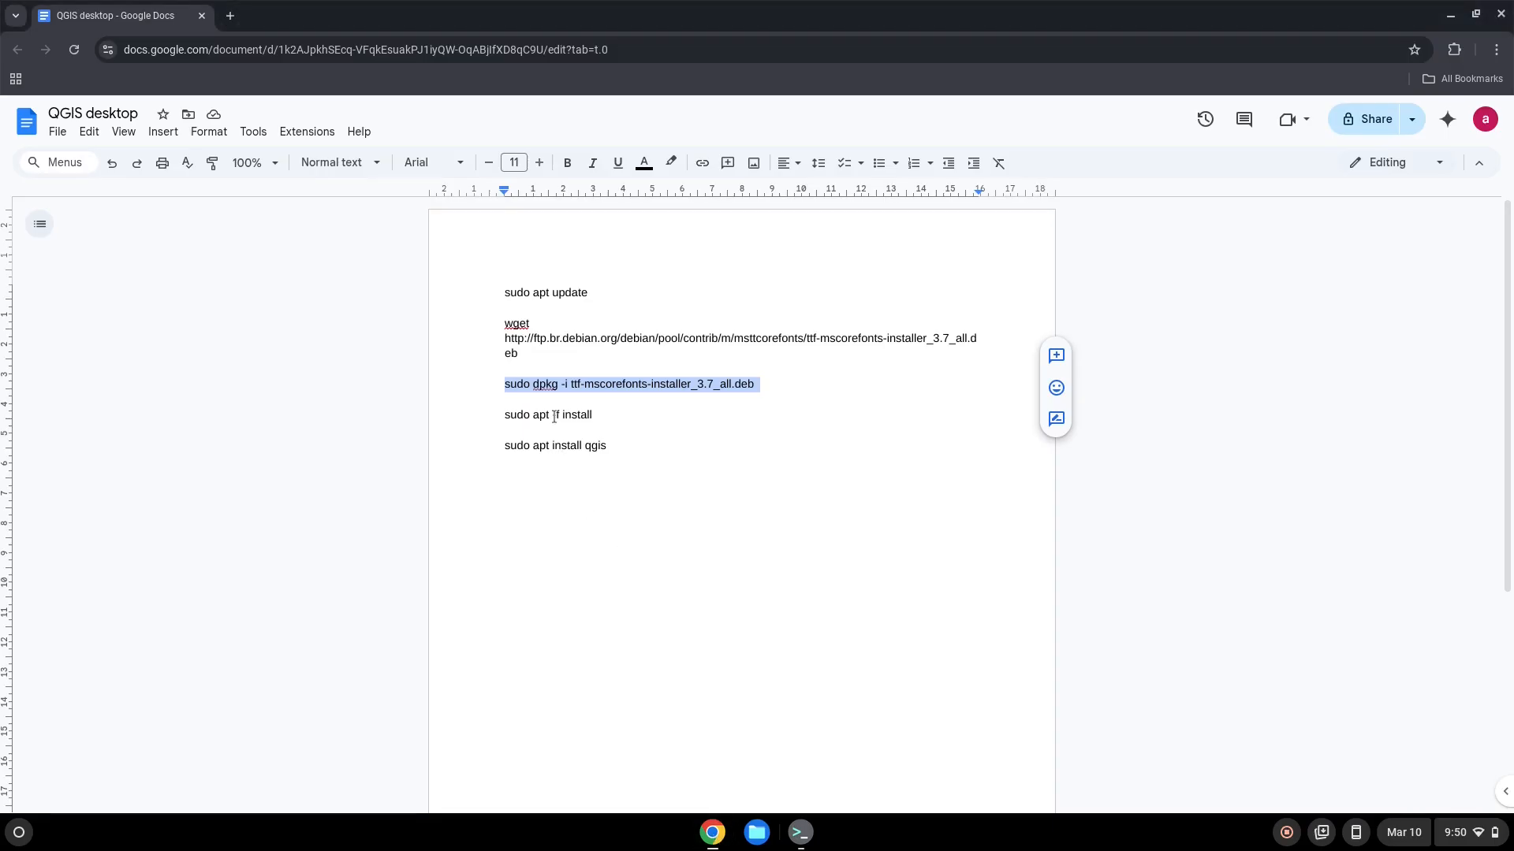
{"action": "right_click", "coordinate": [551, 415]}
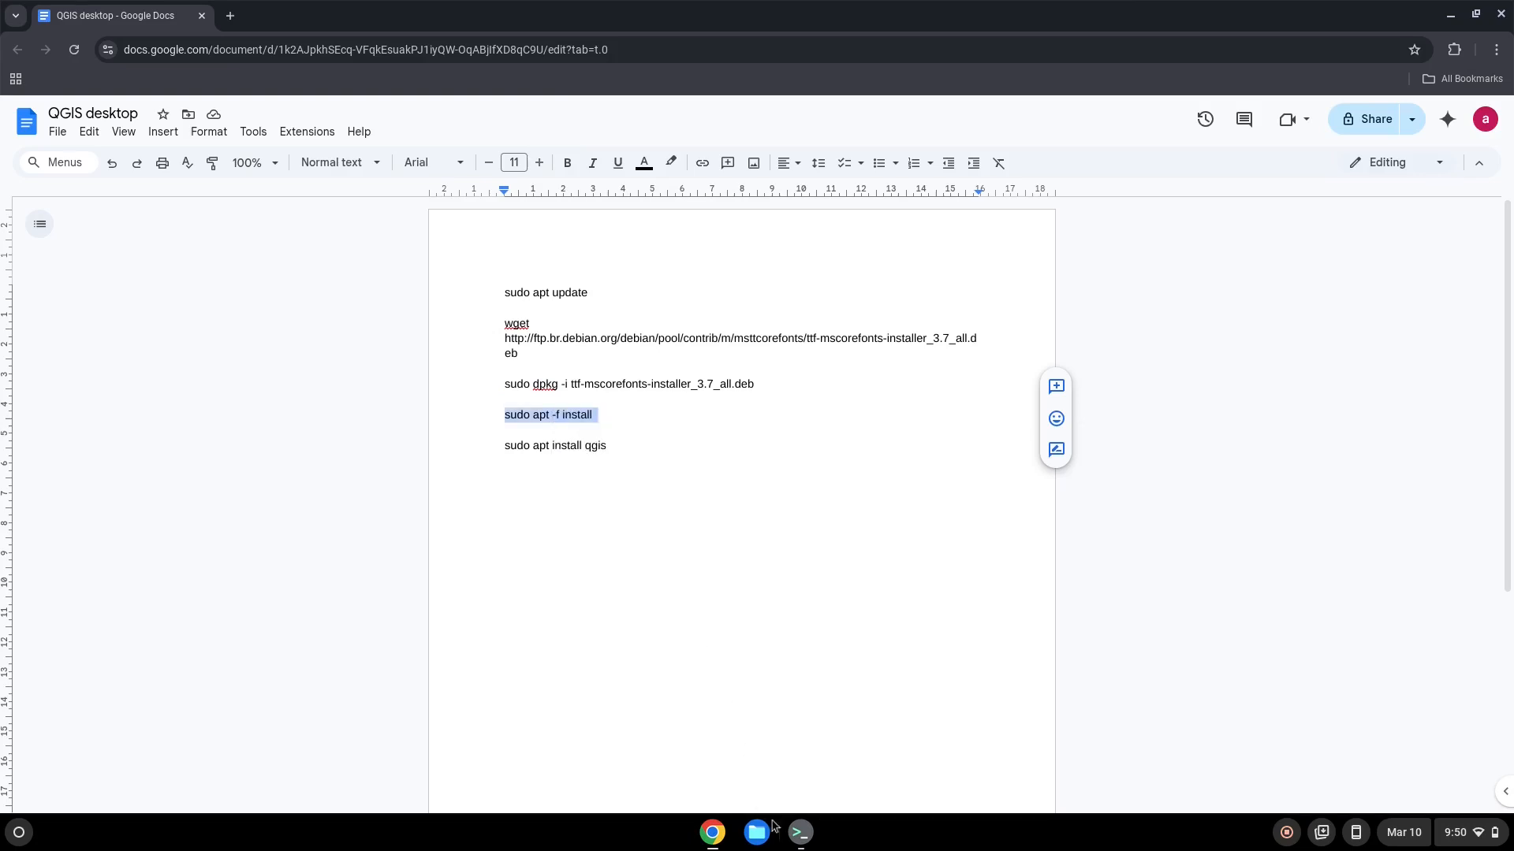
Run 'sudo apt -f install' so the cabextract dependency and Microsoft core fonts install
{"action": "left_click", "coordinate": [800, 833]}
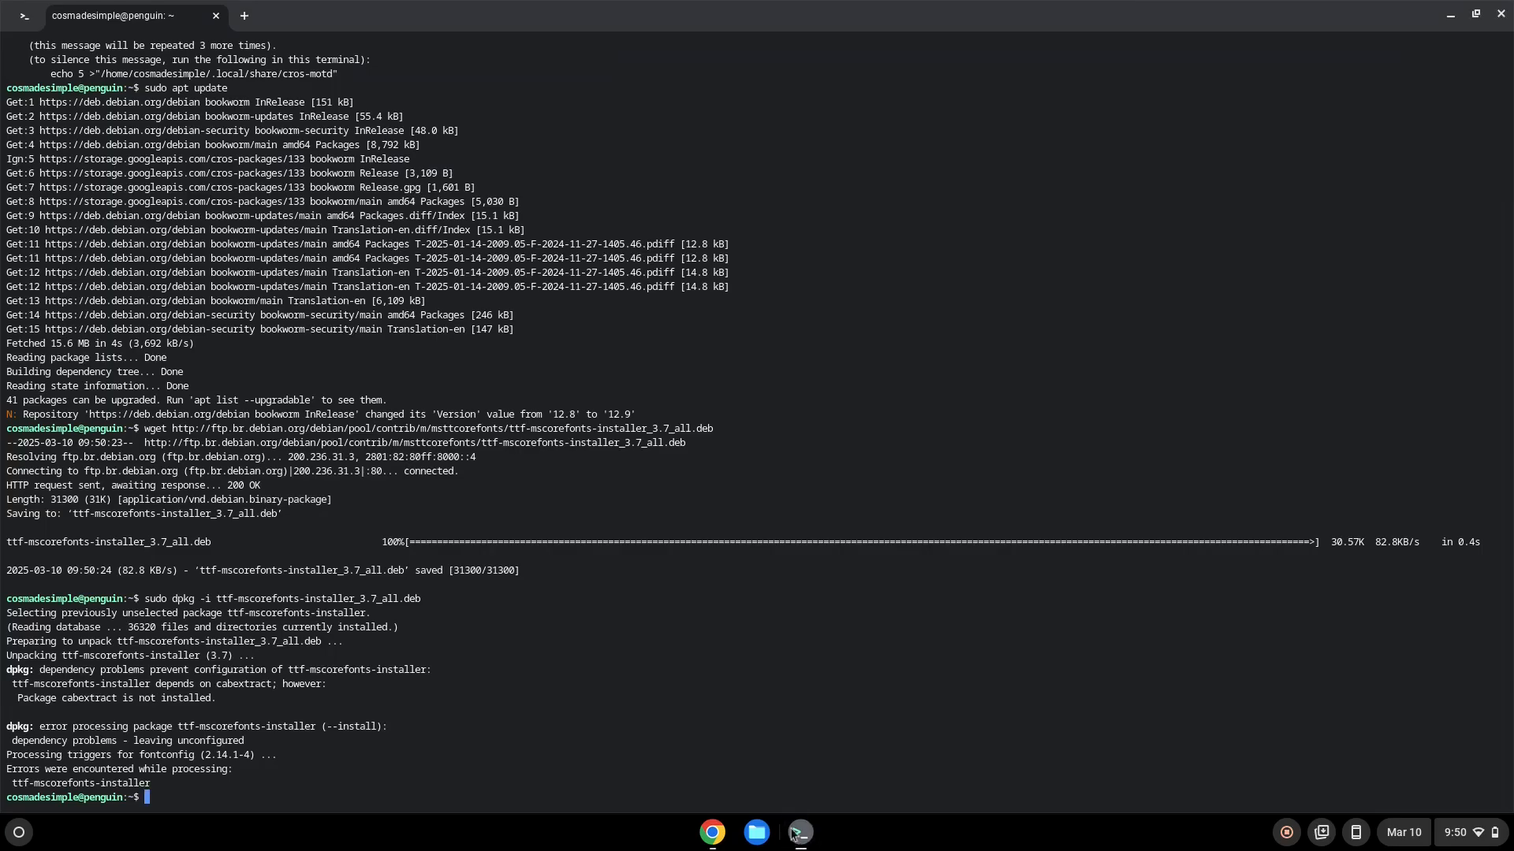
{"action": "type", "text": "sudo apt -f install"}
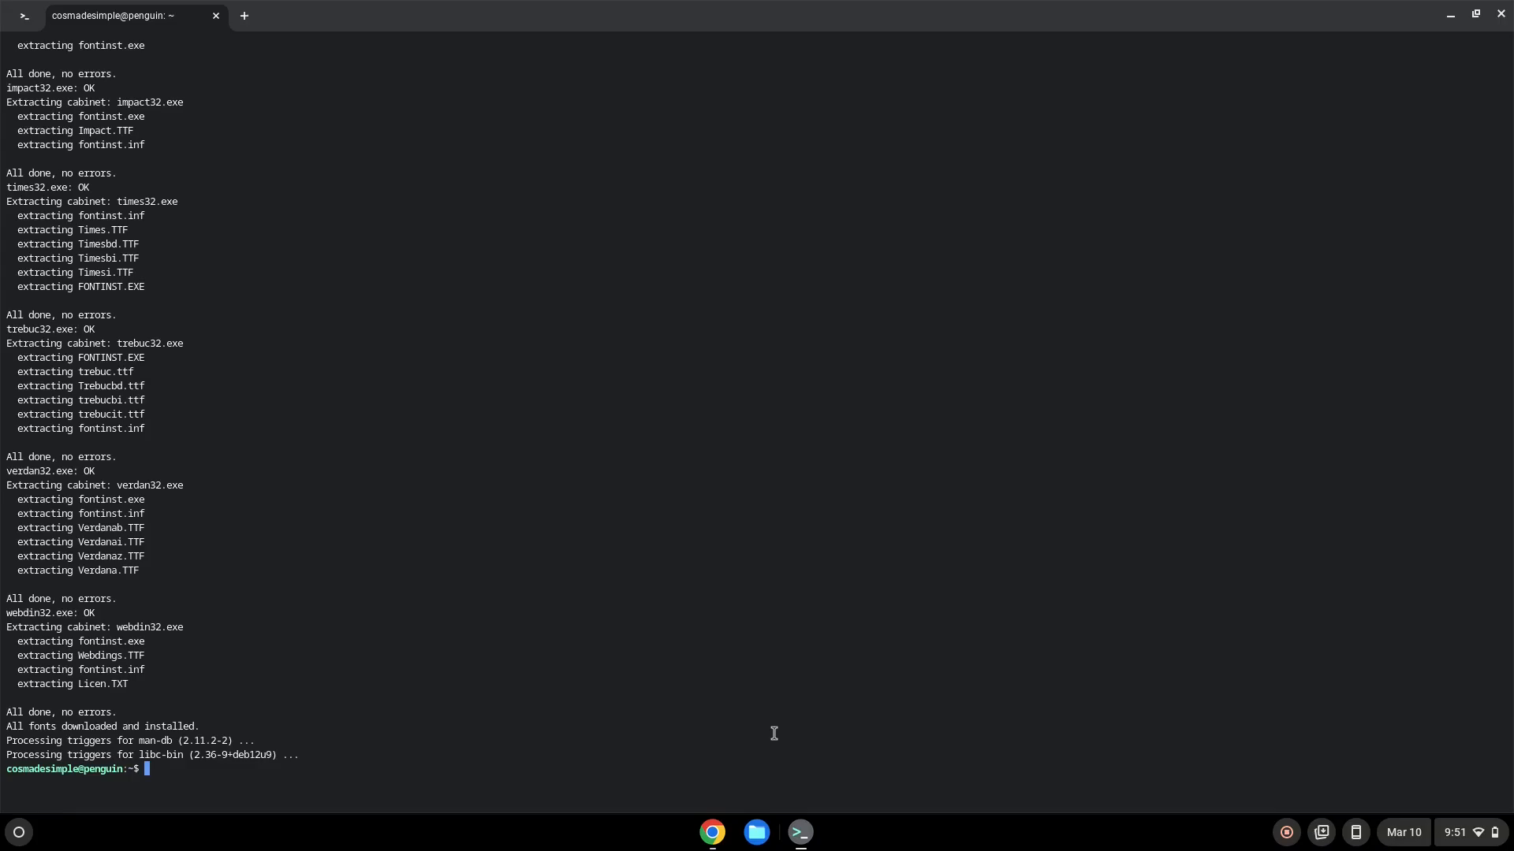
Select the 'sudo apt install qgis' line in the notes and return to the terminal
{"action": "left_click", "coordinate": [711, 832]}
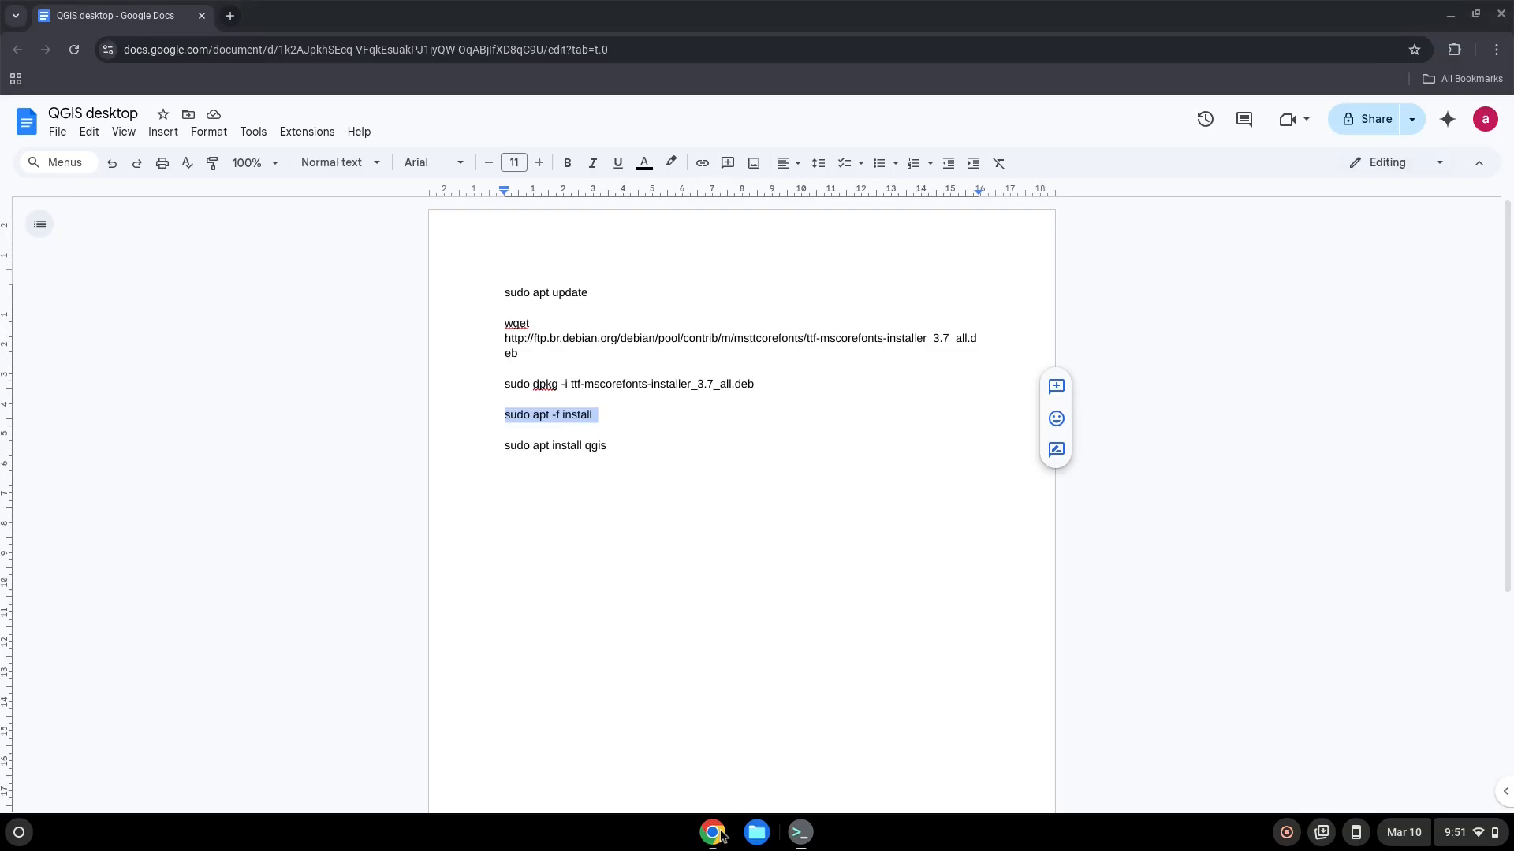
{"action": "double_click", "coordinate": [564, 445]}
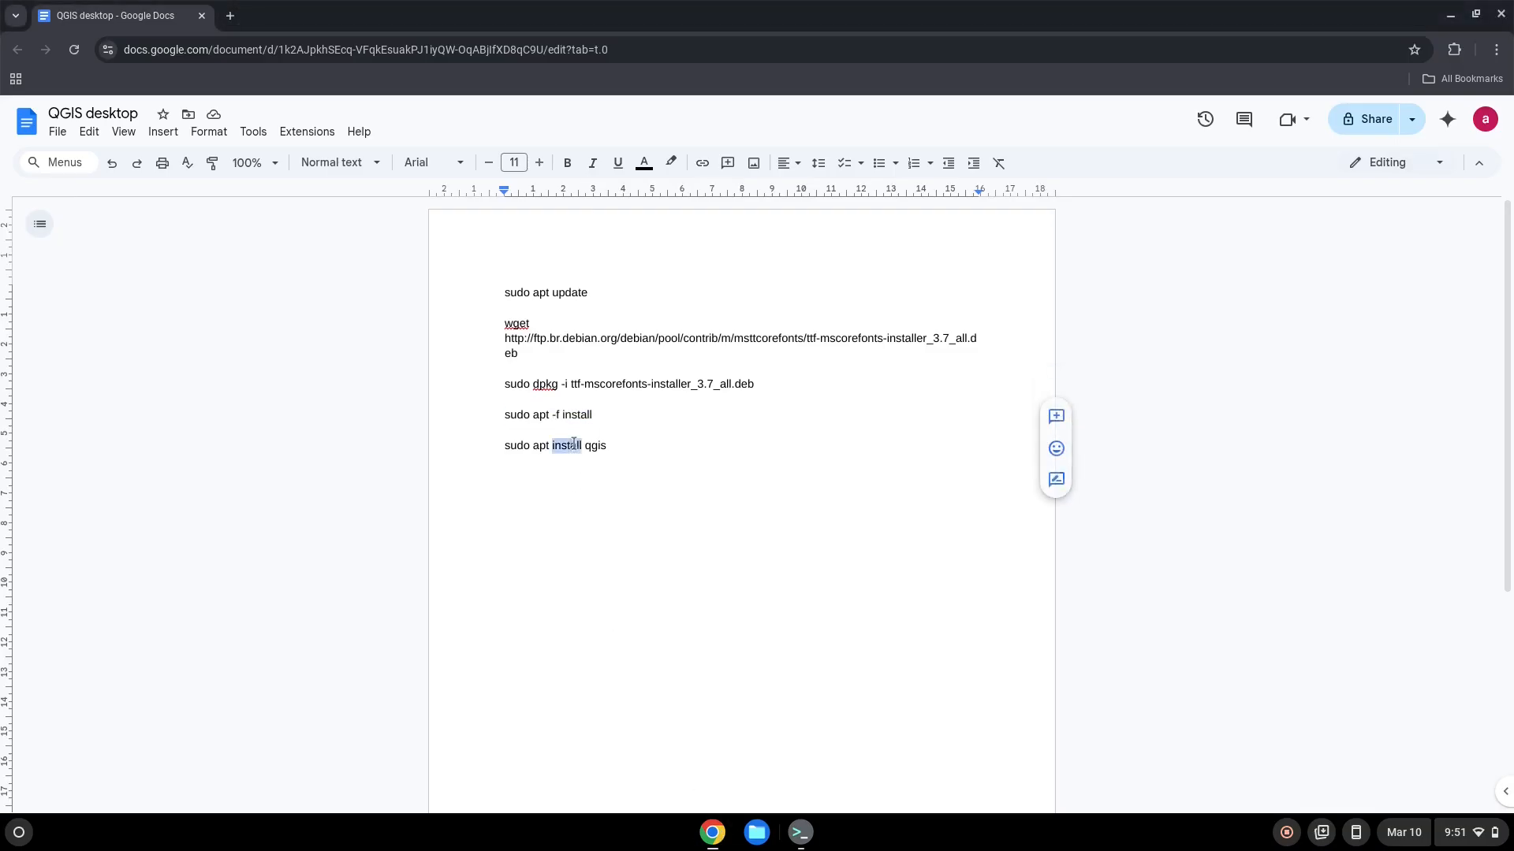
{"action": "triple_click", "coordinate": [568, 445]}
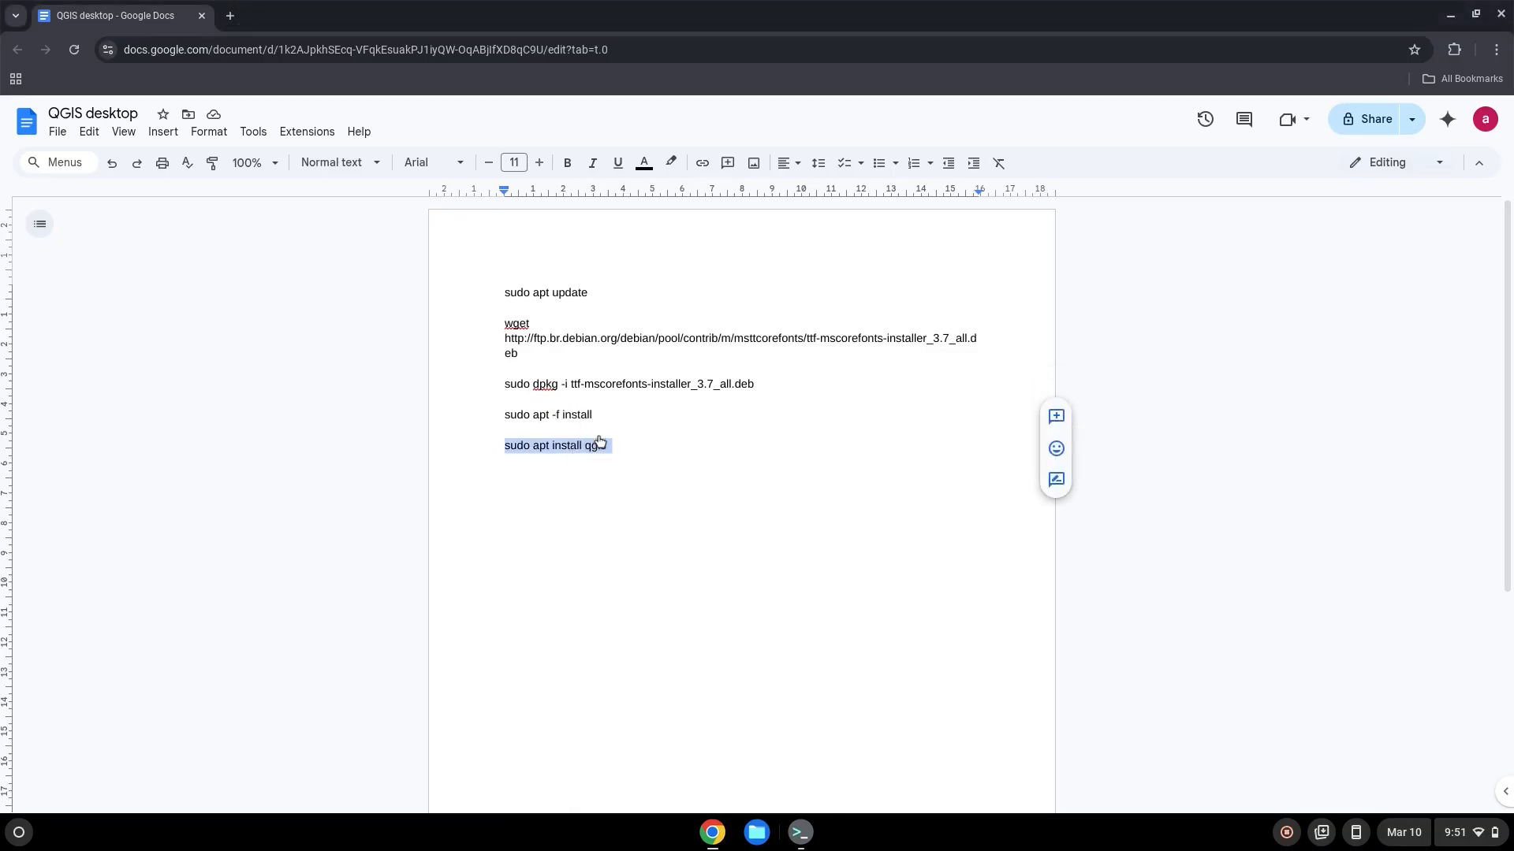
{"action": "left_click", "coordinate": [800, 833]}
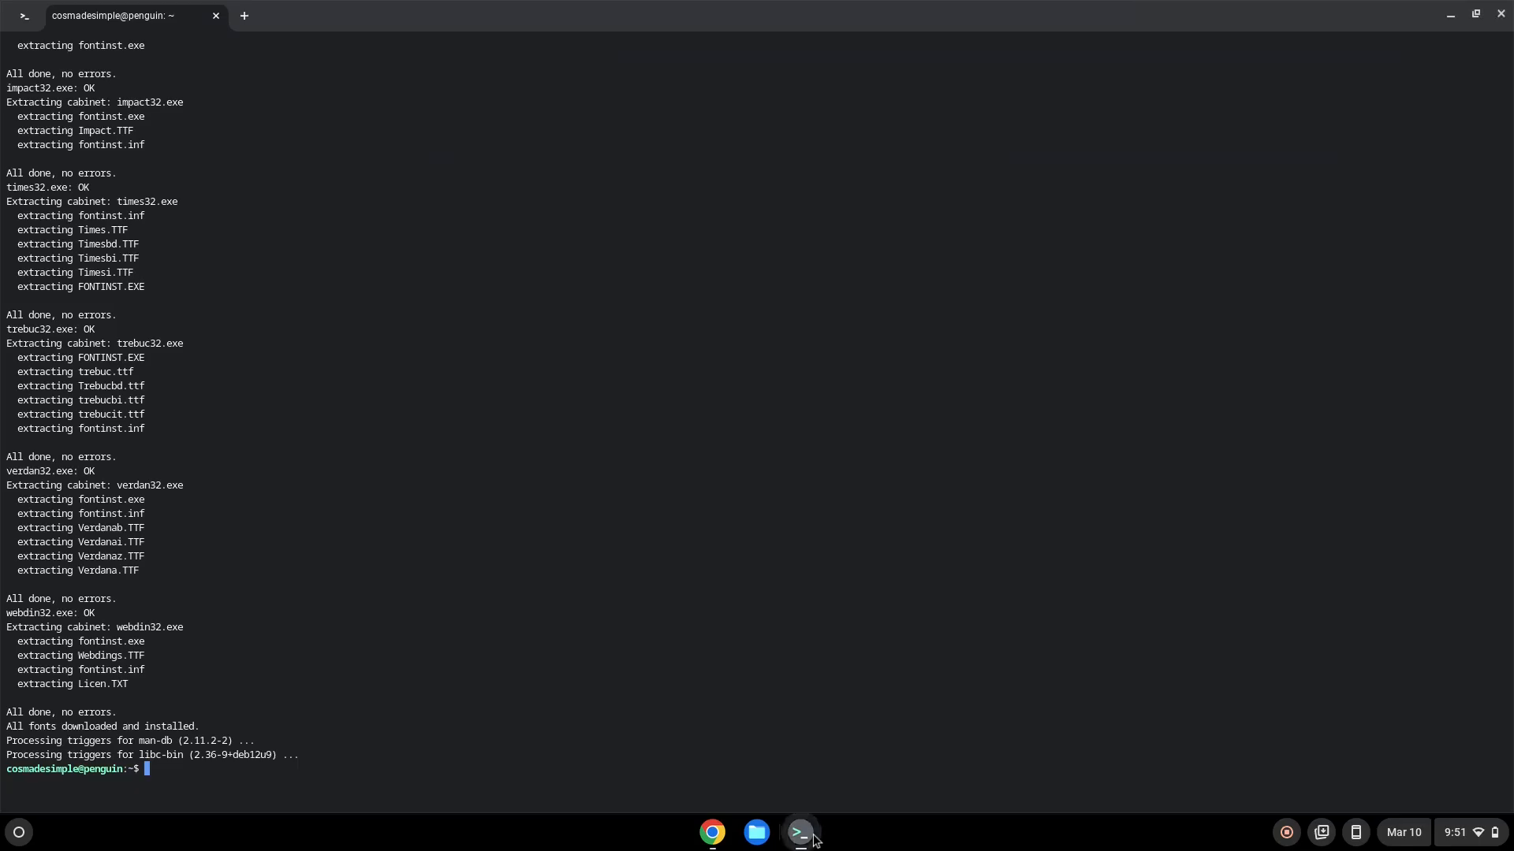
Run 'sudo apt install qgis' to install QGIS 3.22.16 and its supporting packages
{"action": "type", "text": "sudo apt install qgis"}
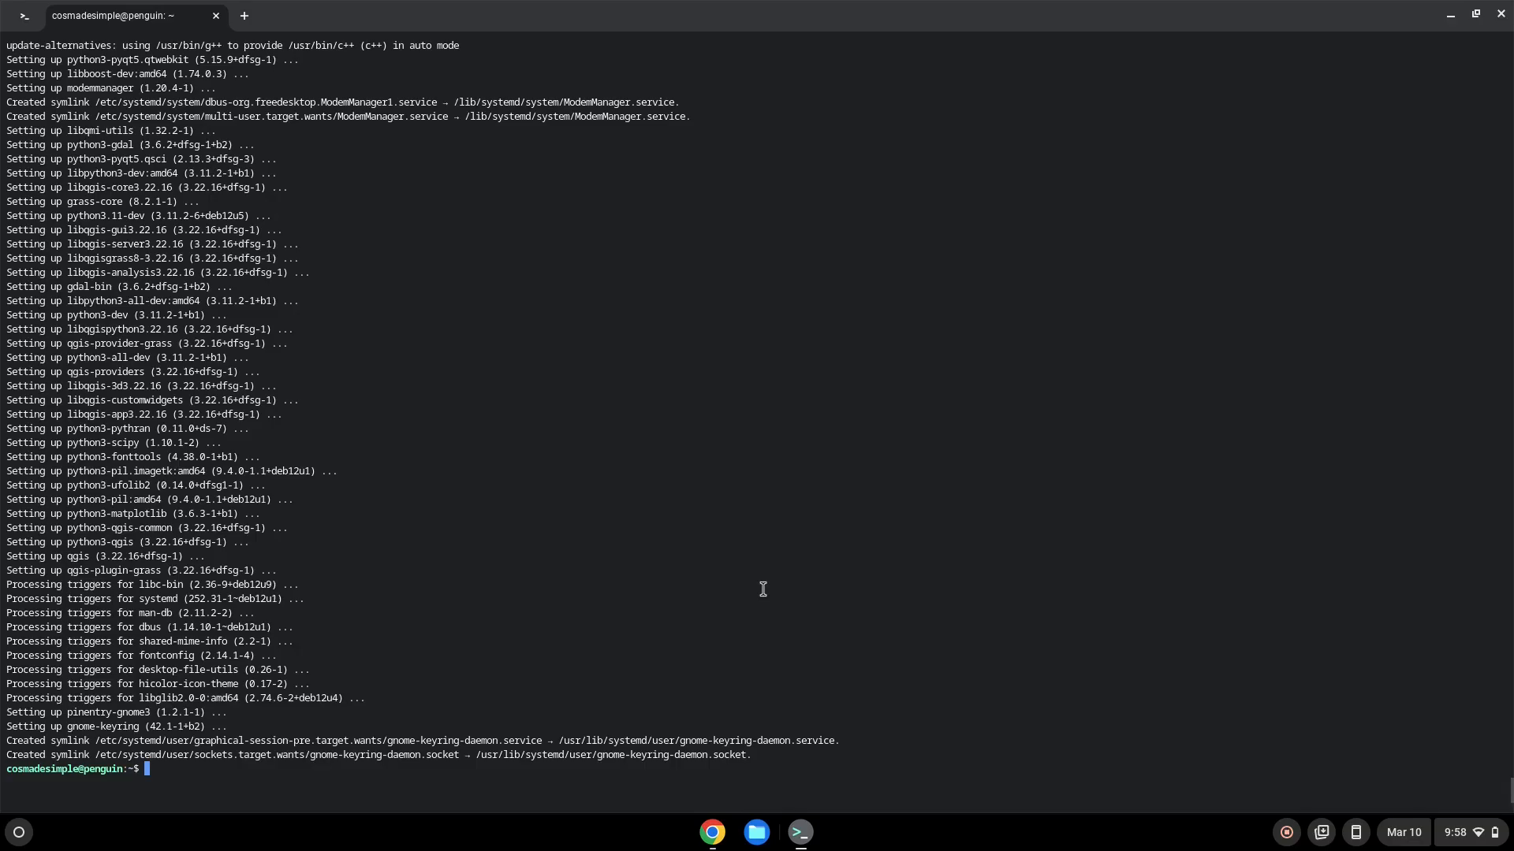
{"action": "mouse_move", "coordinate": [731, 795]}
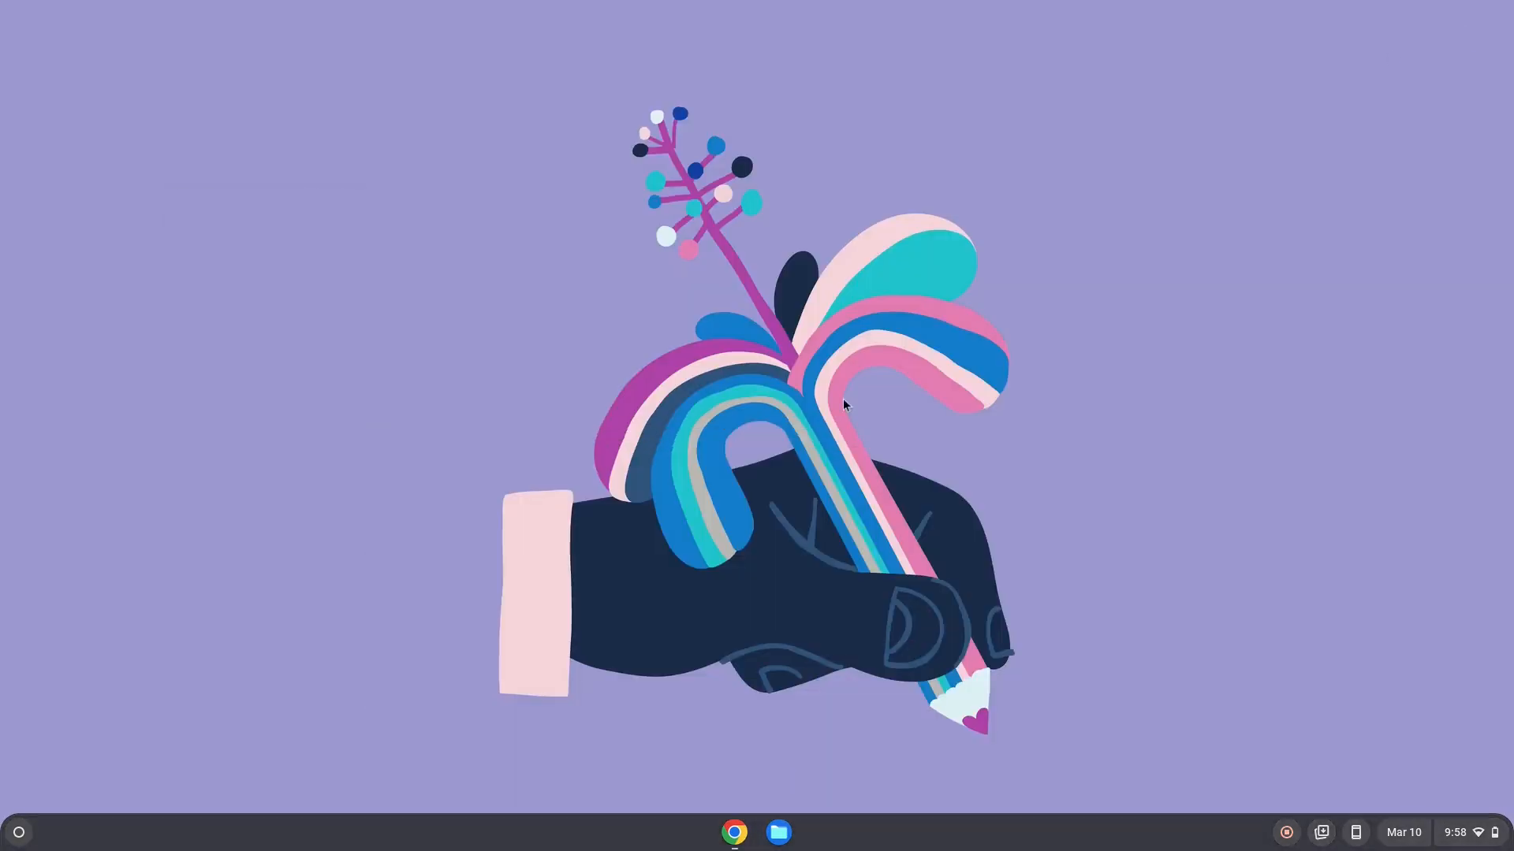
Launch QGIS Desktop from the ChromeOS app launcher so the 3.22 splash screen appears
{"action": "left_click", "coordinate": [19, 833]}
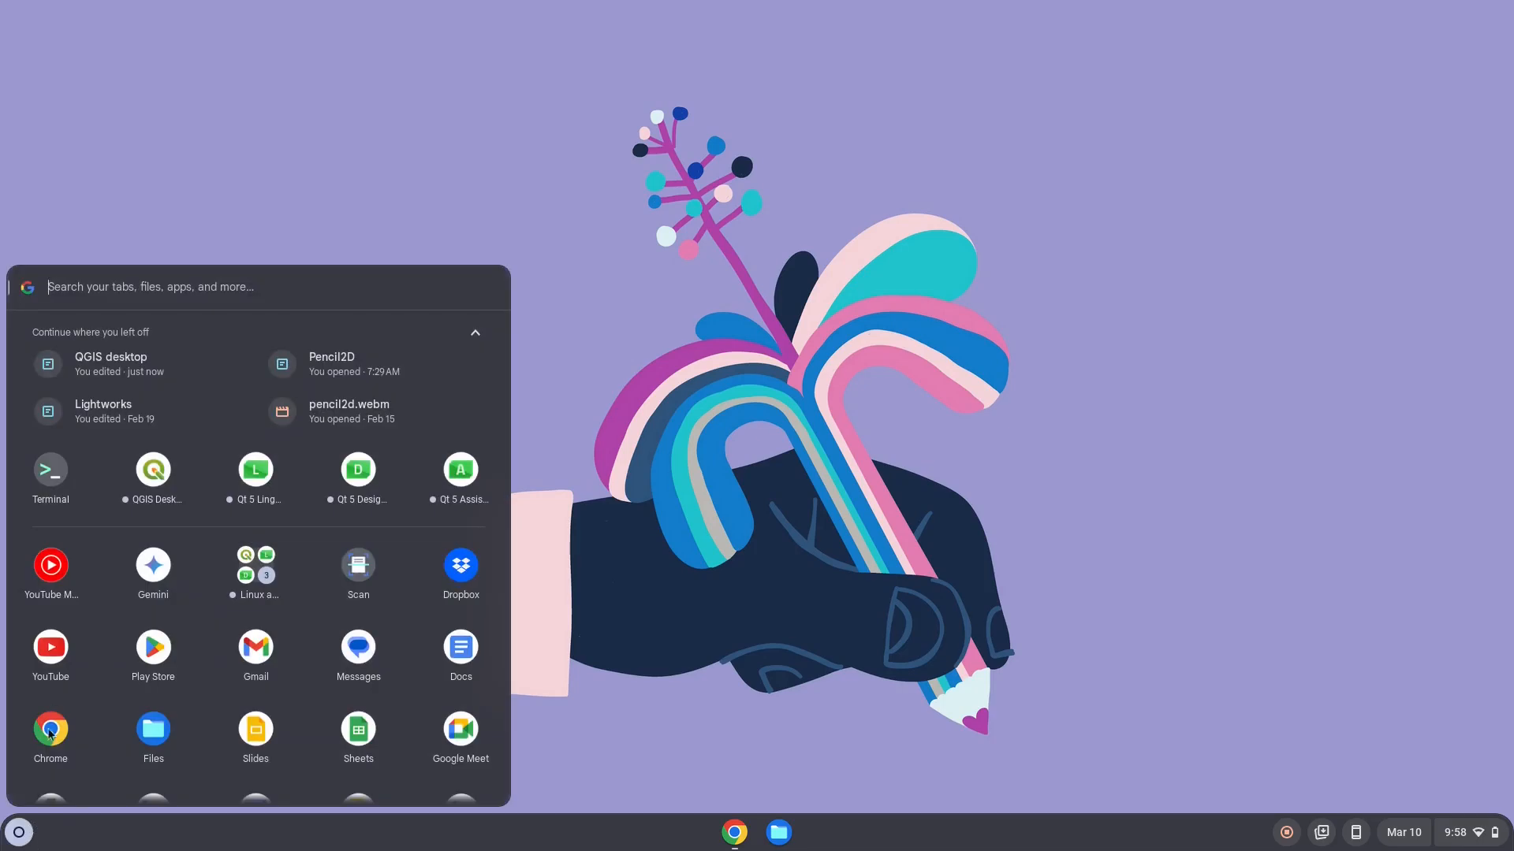
{"action": "mouse_move", "coordinate": [153, 470]}
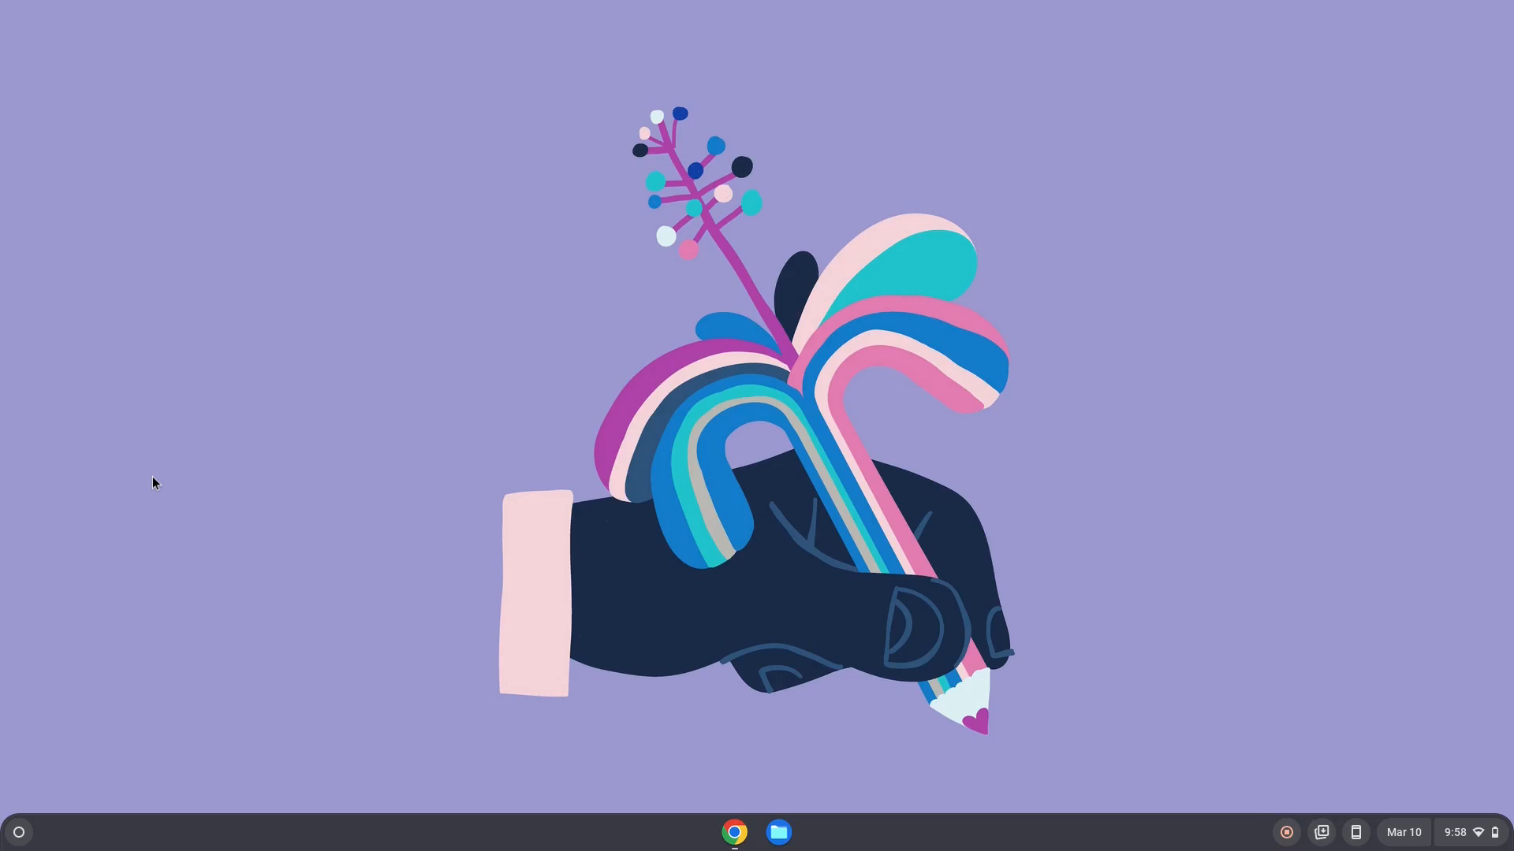
{"action": "left_click", "coordinate": [823, 833]}
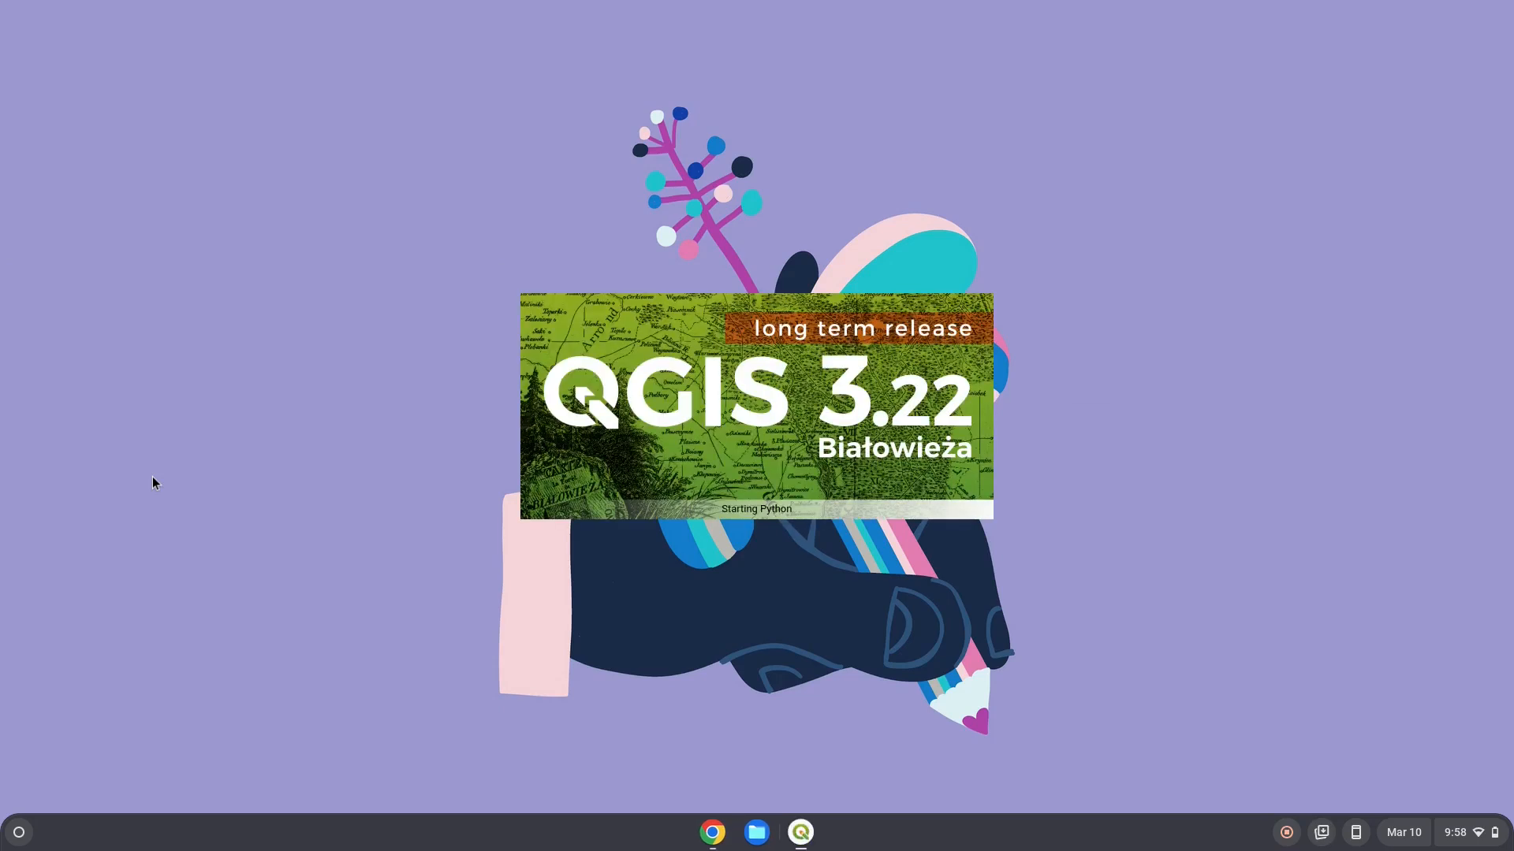